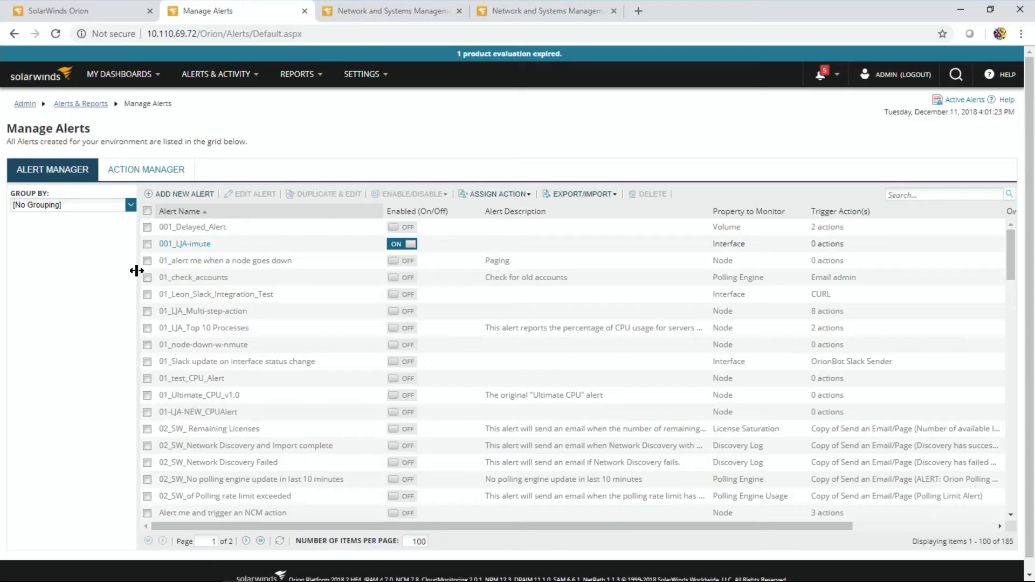
{"action": "mouse_move", "coordinate": [106, 294]}
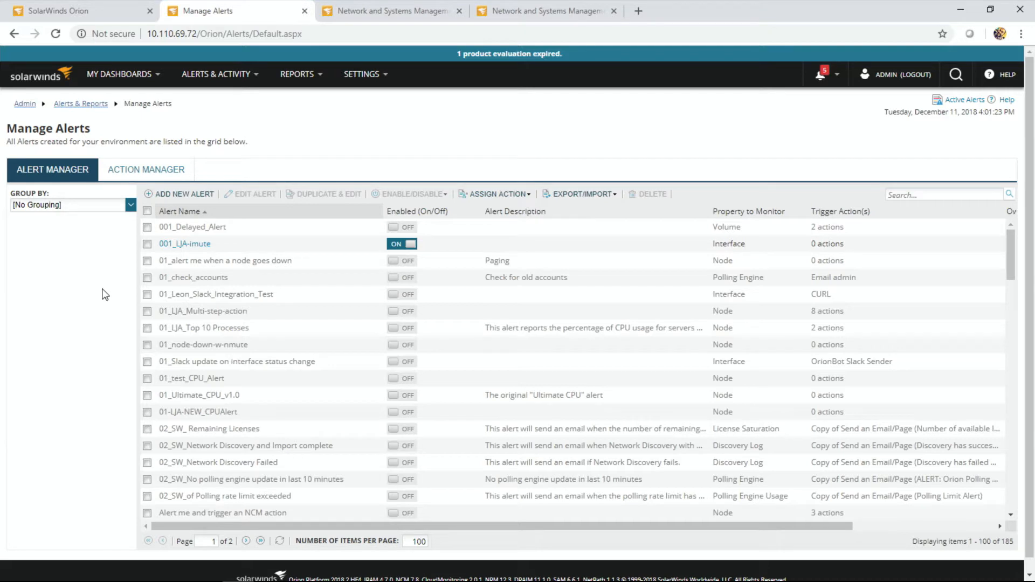
{"action": "mouse_move", "coordinate": [97, 273]}
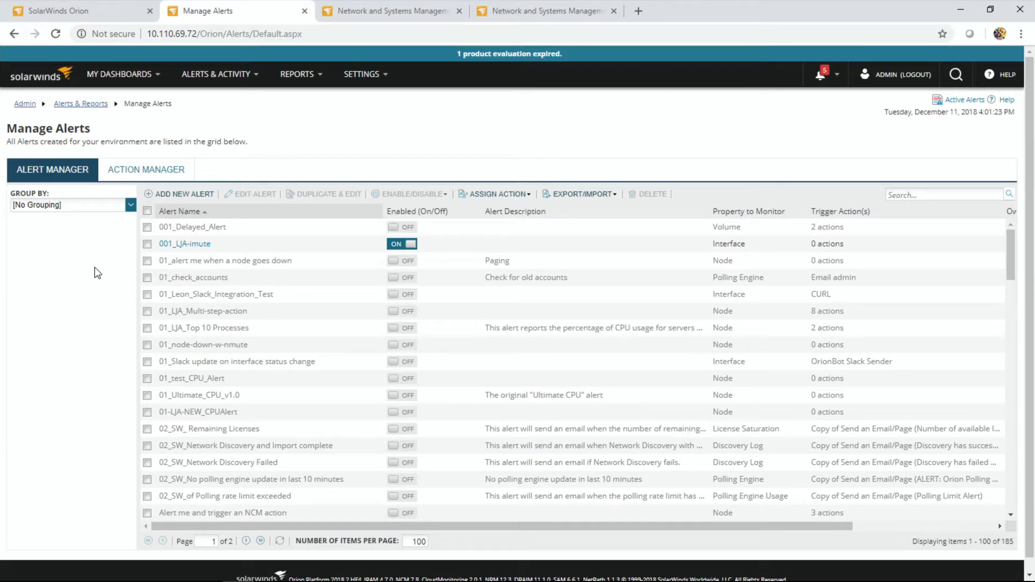
Step: Add a new alert definition and name it 'DoNotTryThisAtHome'
{"action": "left_click", "coordinate": [185, 193]}
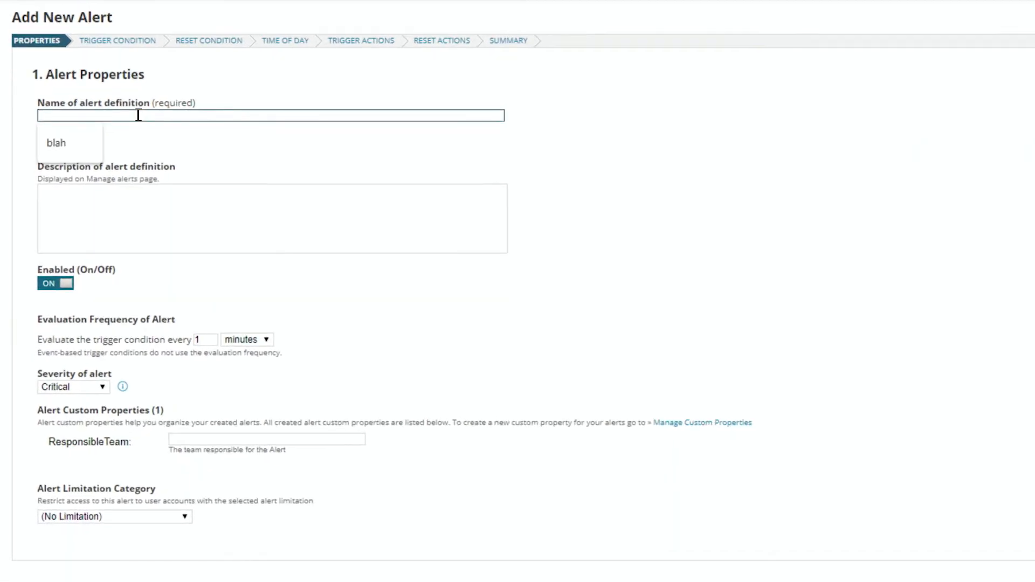
{"action": "type", "text": "Do"}
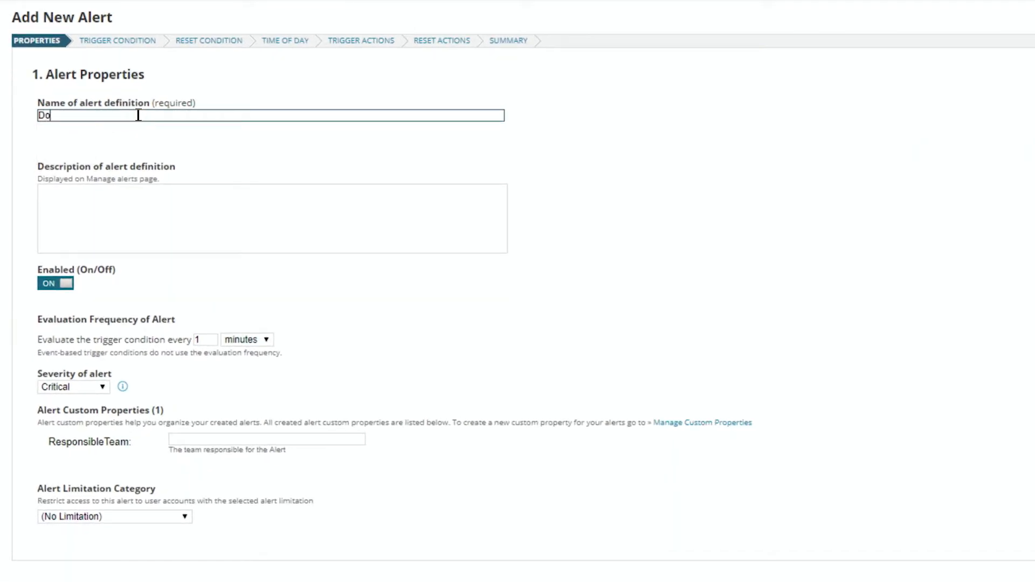
{"action": "type", "text": "NotTry"}
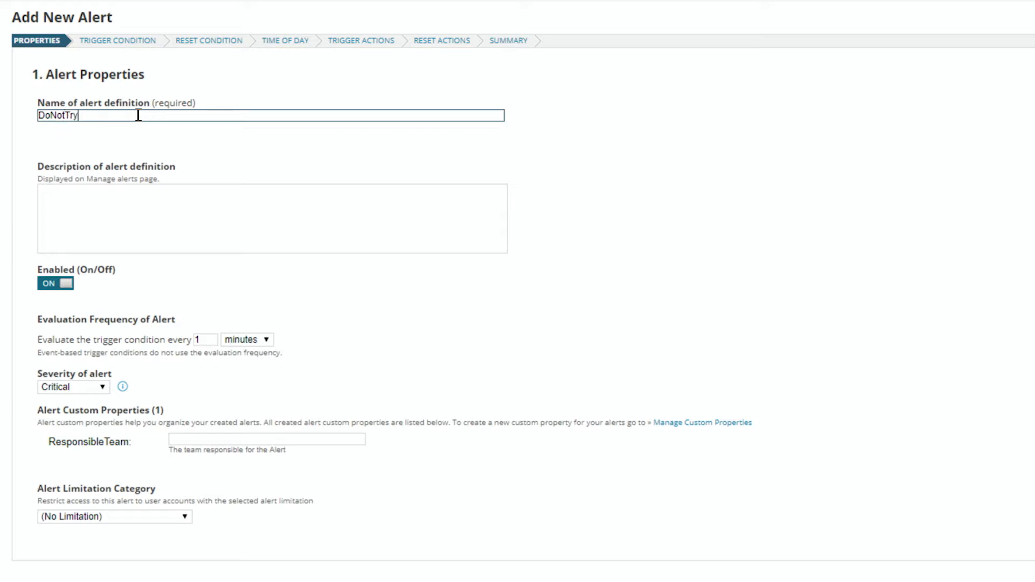
{"action": "type", "text": "ThisAtH"}
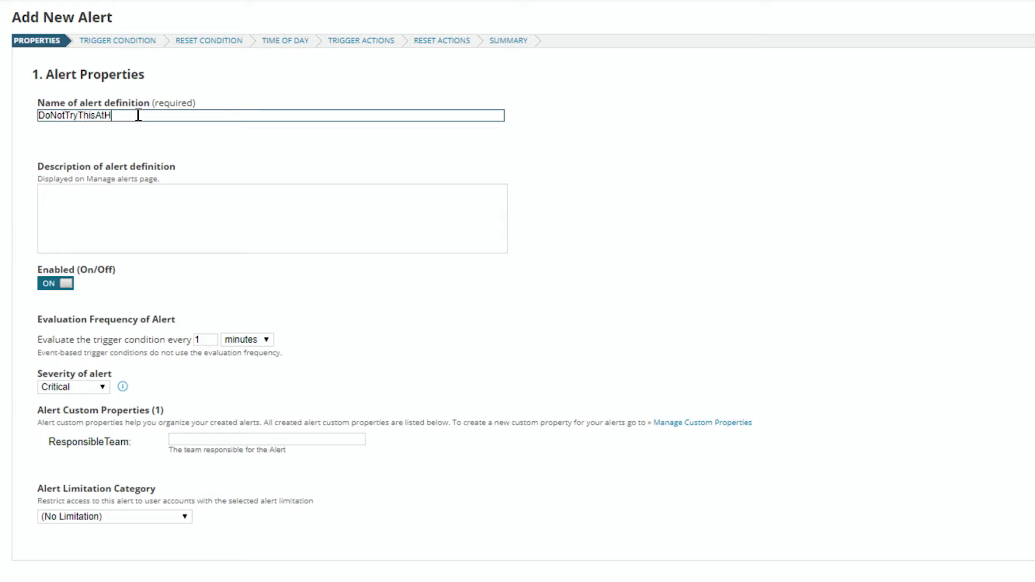
{"action": "type", "text": "ome"}
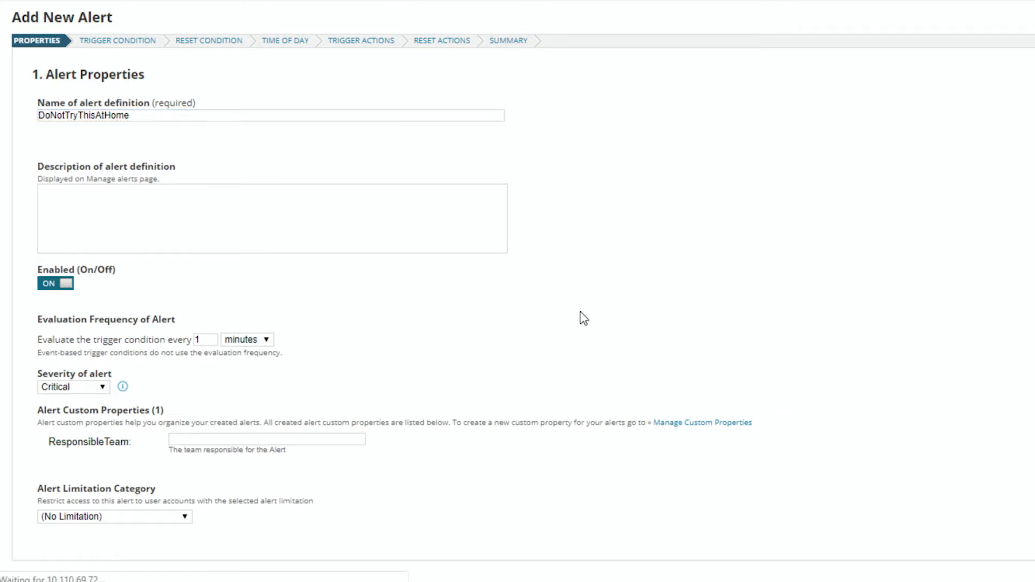
Step: Advance to Trigger Condition and set the alert to watch Virtual Machine objects
{"action": "left_click", "coordinate": [118, 41]}
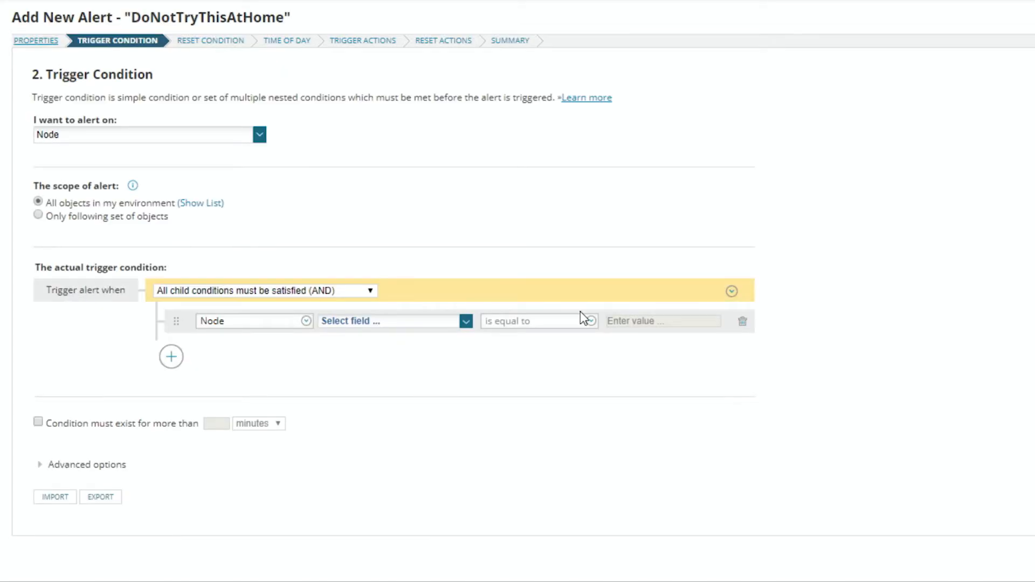
{"action": "mouse_move", "coordinate": [179, 140]}
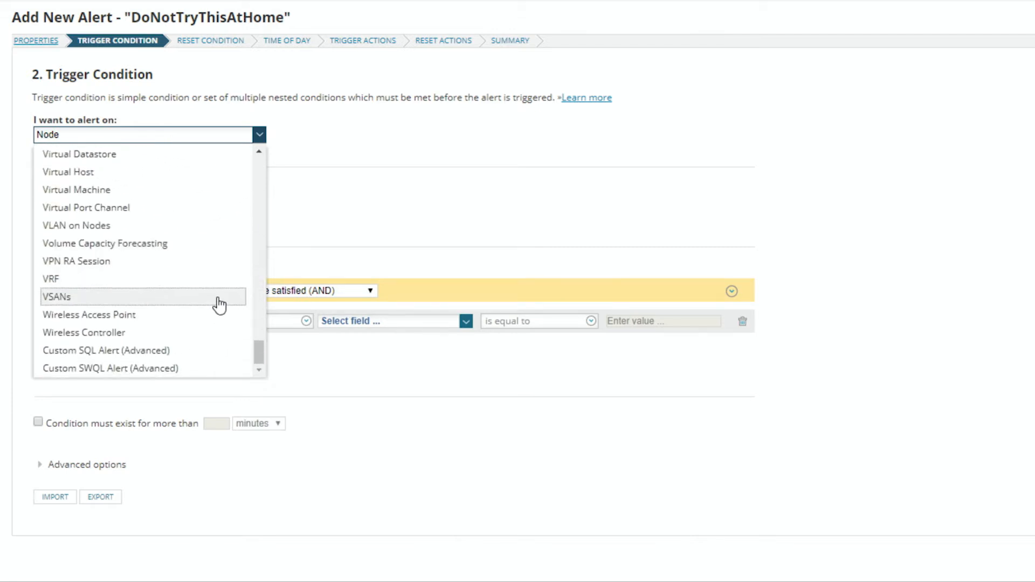
{"action": "mouse_move", "coordinate": [190, 297]}
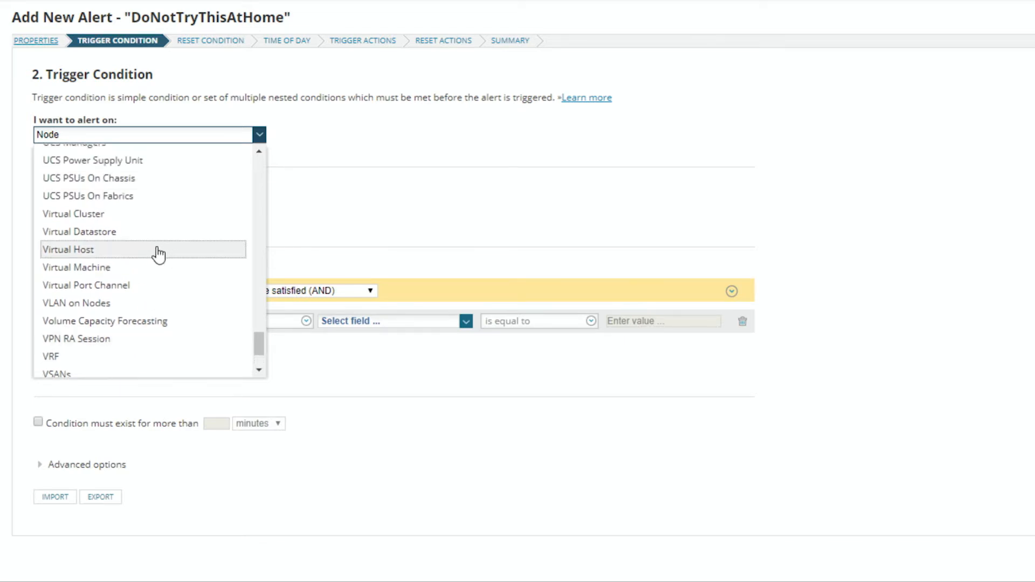
{"action": "left_click", "coordinate": [76, 267]}
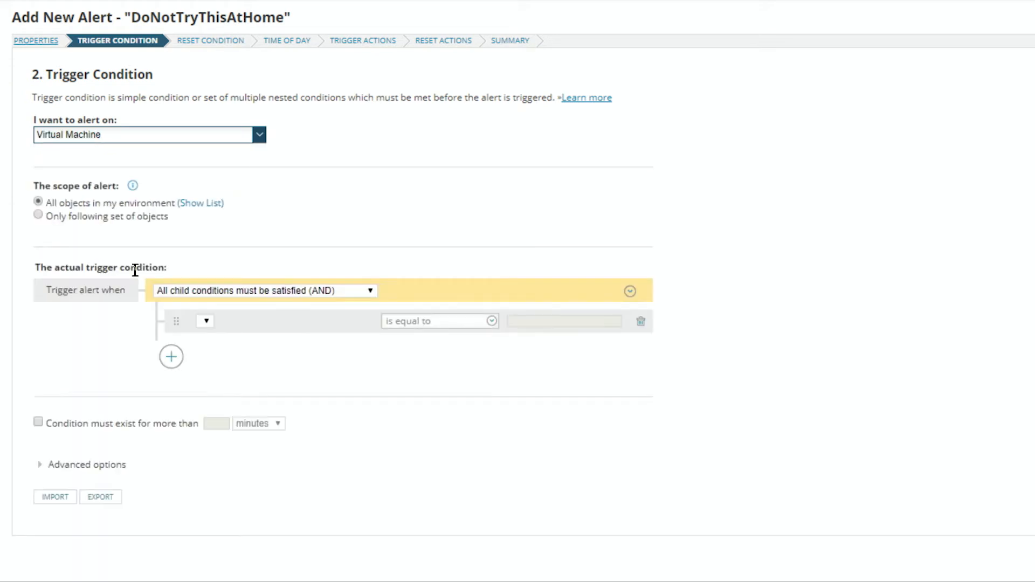
{"action": "mouse_move", "coordinate": [280, 217]}
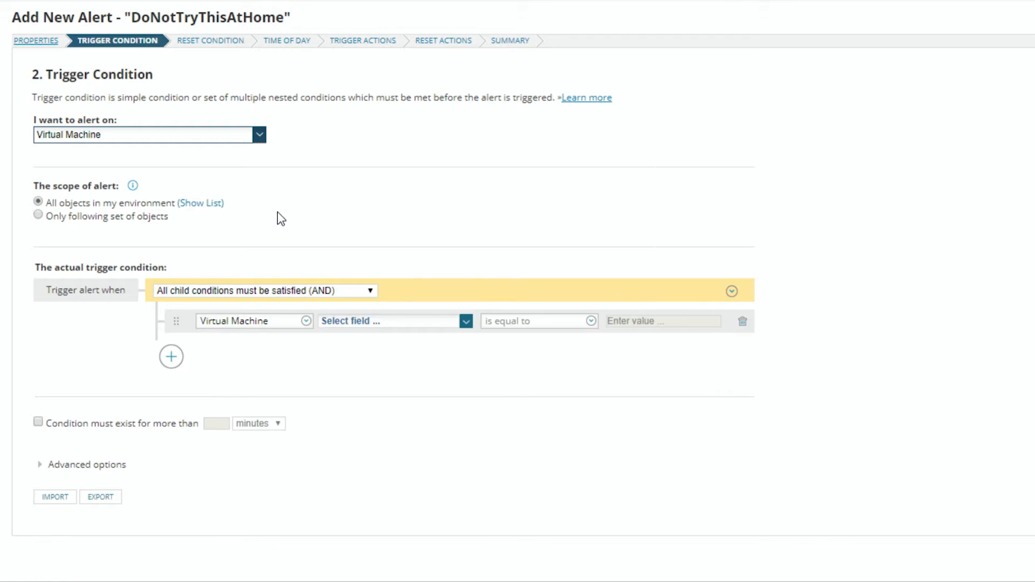
{"action": "mouse_move", "coordinate": [183, 261]}
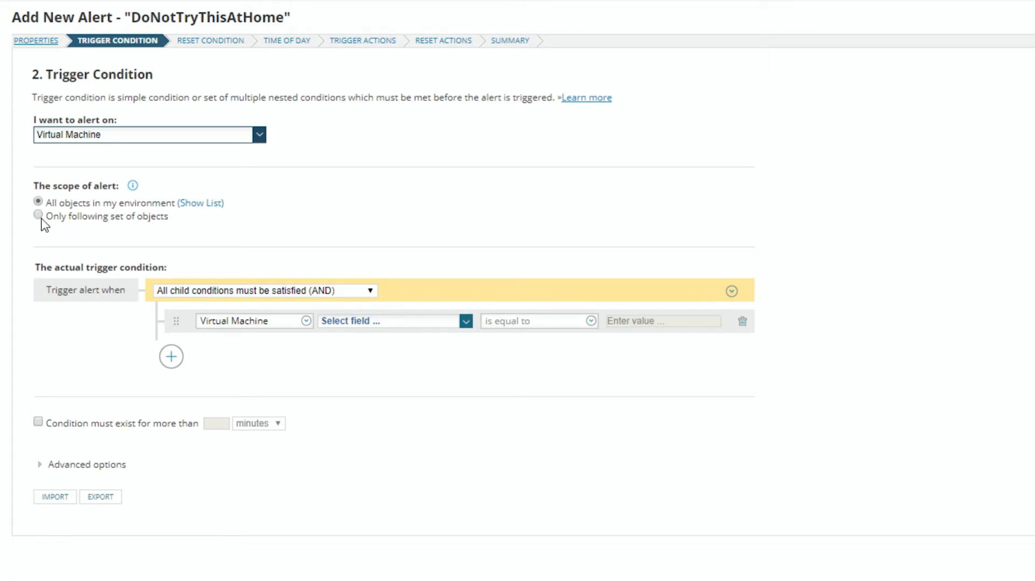
Step: Scope the alert to only virtual machines whose Name equals 'BadVMbad'
{"action": "left_click", "coordinate": [38, 215]}
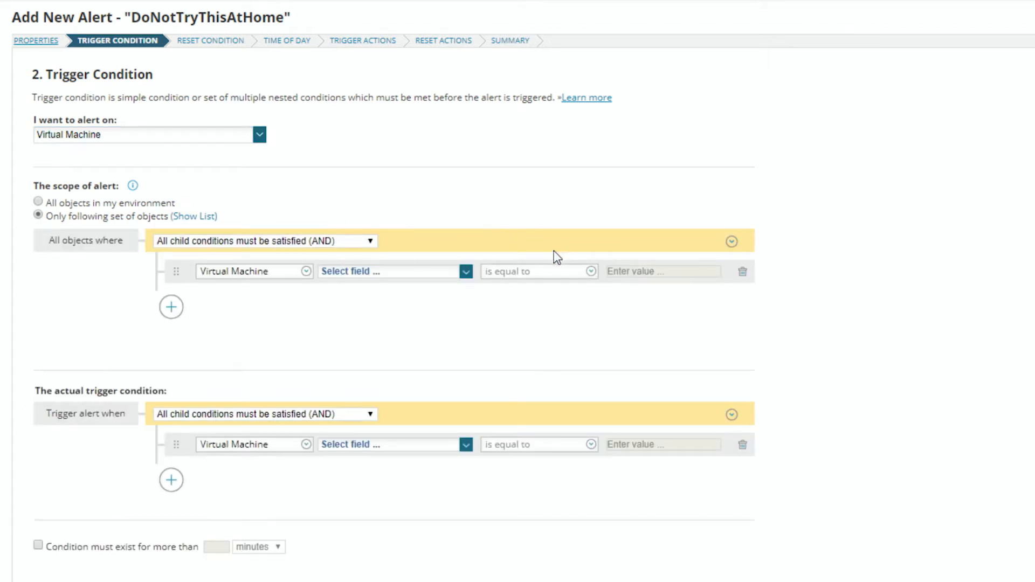
{"action": "mouse_move", "coordinate": [359, 282]}
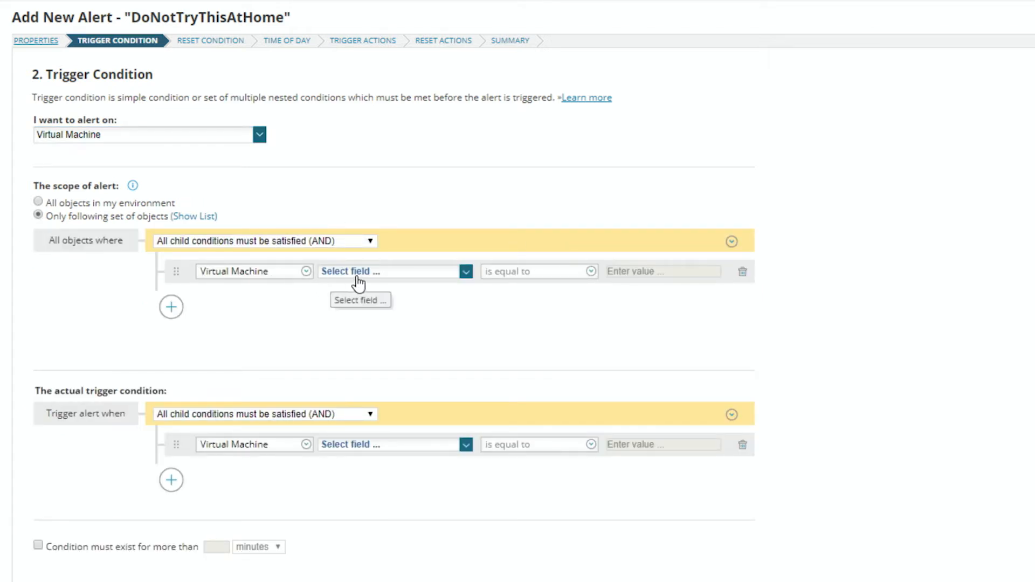
{"action": "left_click", "coordinate": [390, 271]}
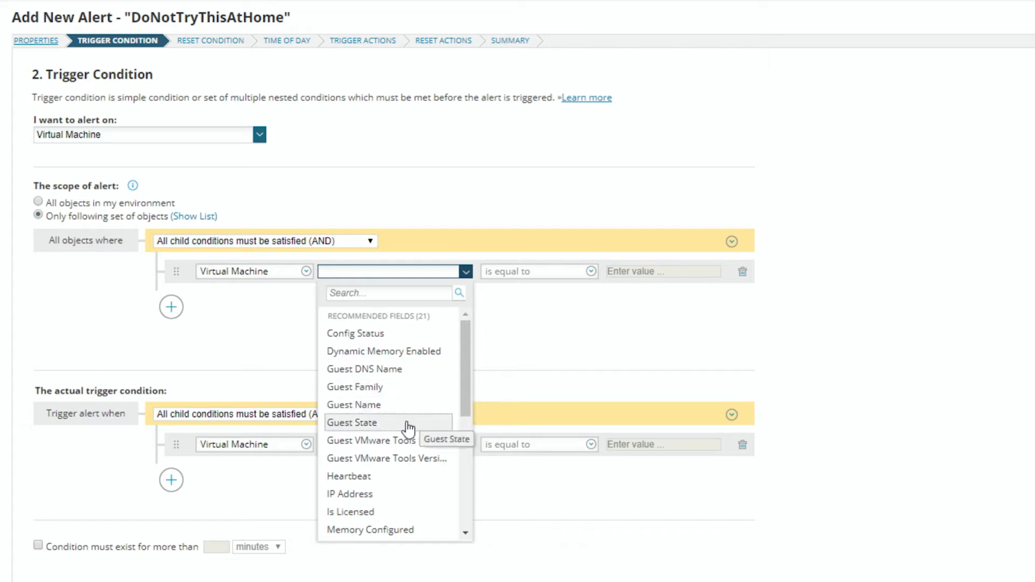
{"action": "mouse_move", "coordinate": [388, 458]}
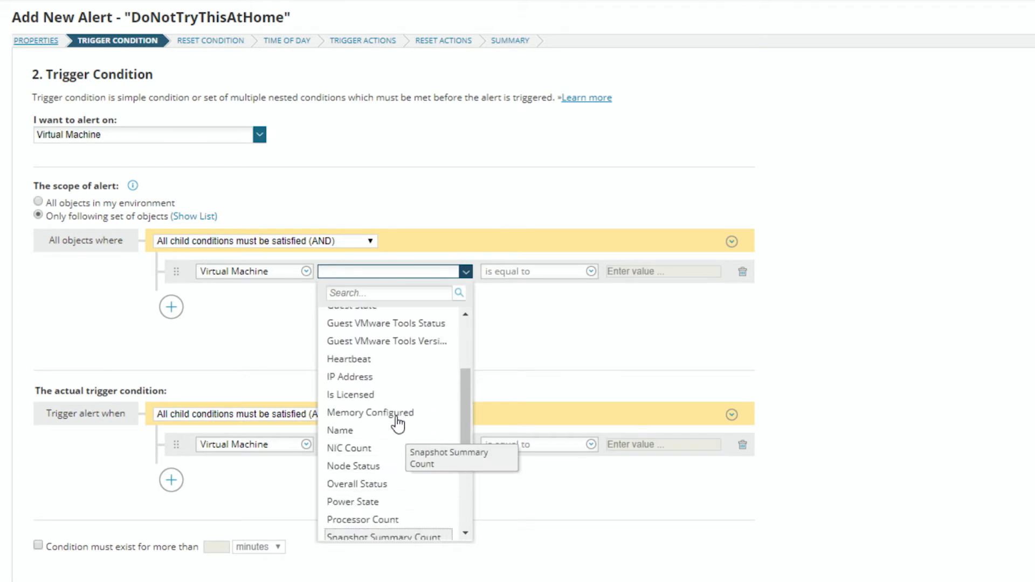
{"action": "left_click", "coordinate": [339, 429]}
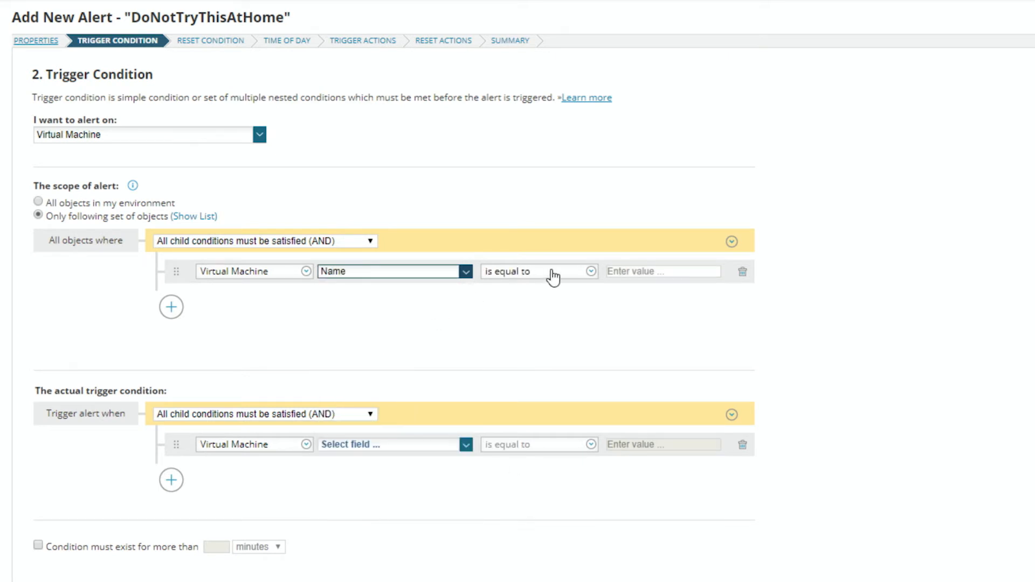
{"action": "left_click", "coordinate": [662, 271]}
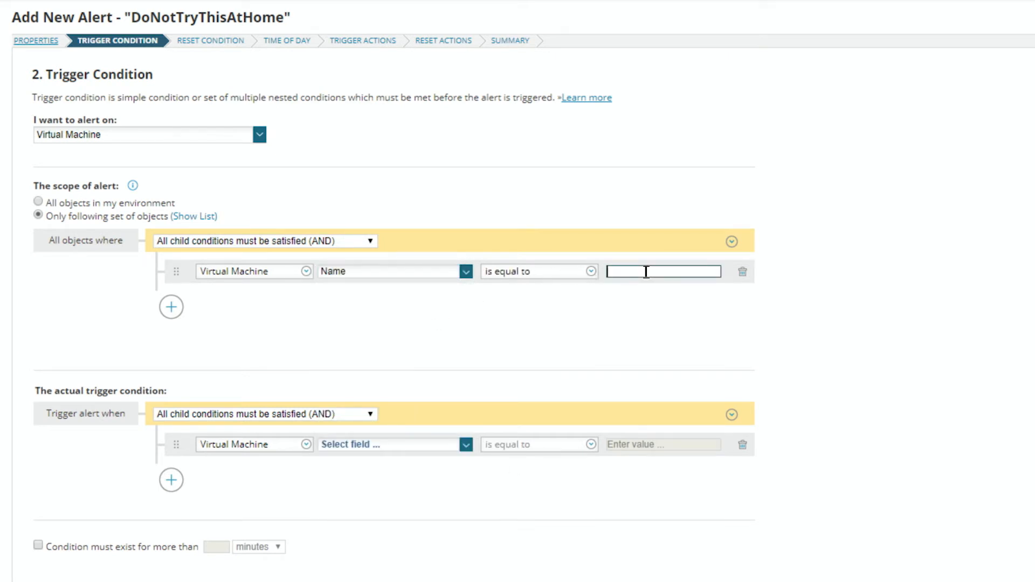
{"action": "type", "text": "BadVM"}
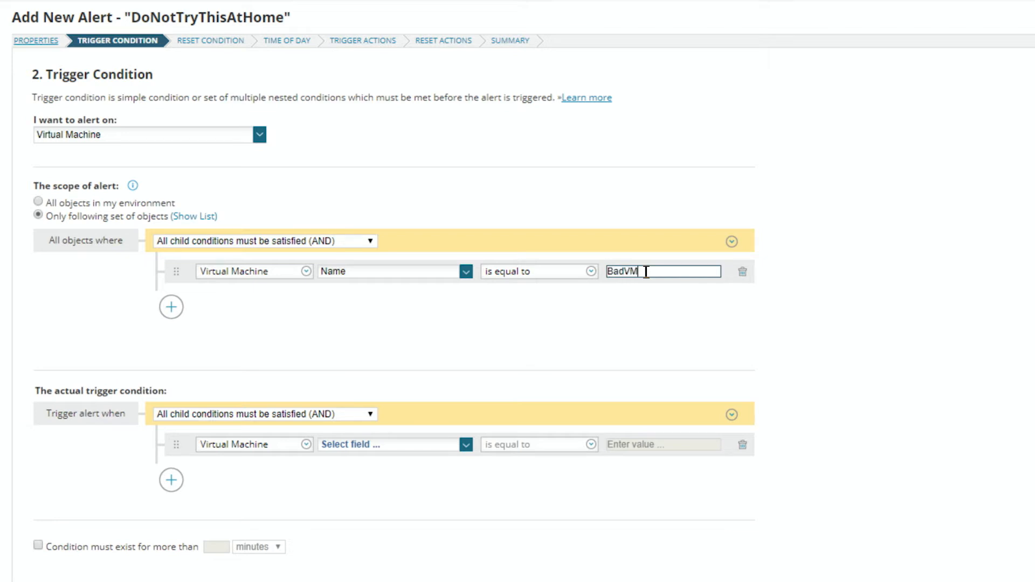
{"action": "type", "text": "bad"}
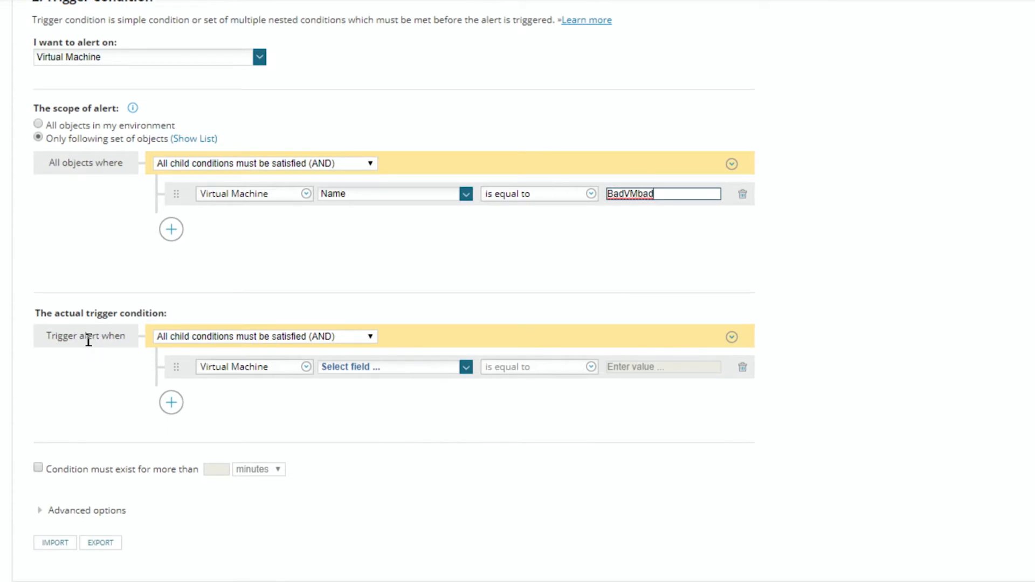
{"action": "mouse_move", "coordinate": [100, 356]}
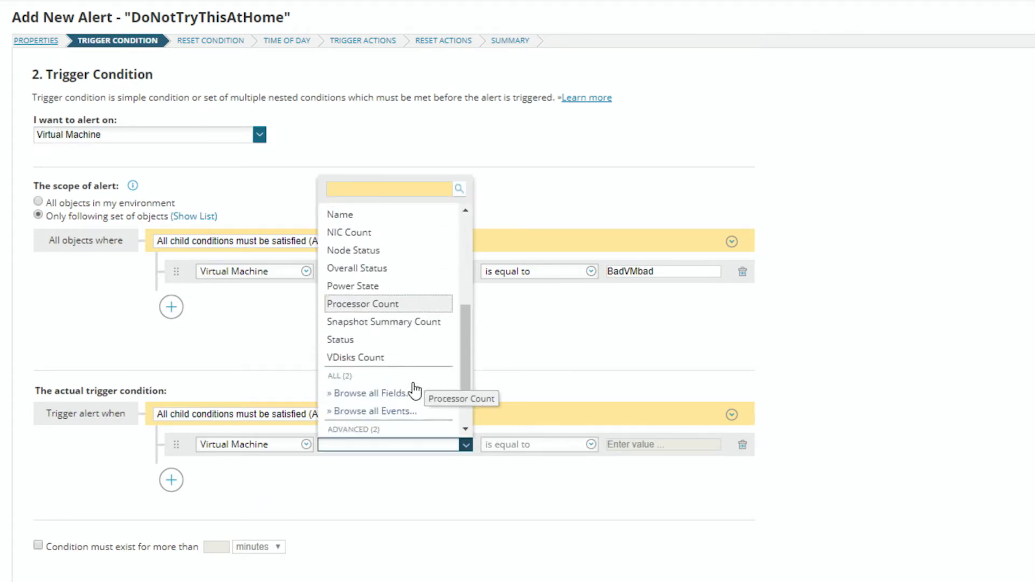
Step: Set the trigger condition to Percent Memory Used equal to 90
{"action": "left_click", "coordinate": [386, 189]}
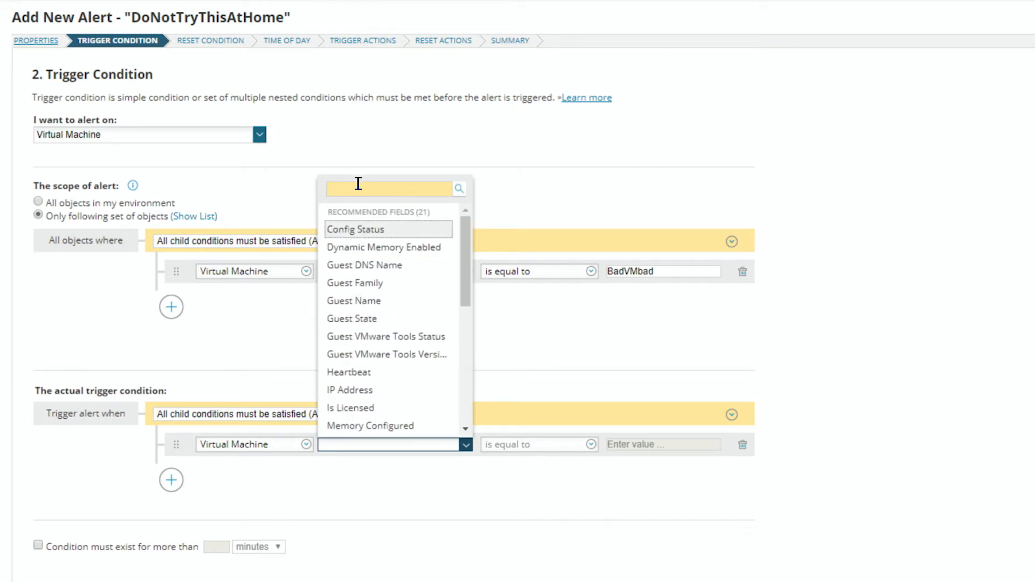
{"action": "type", "text": "mem"}
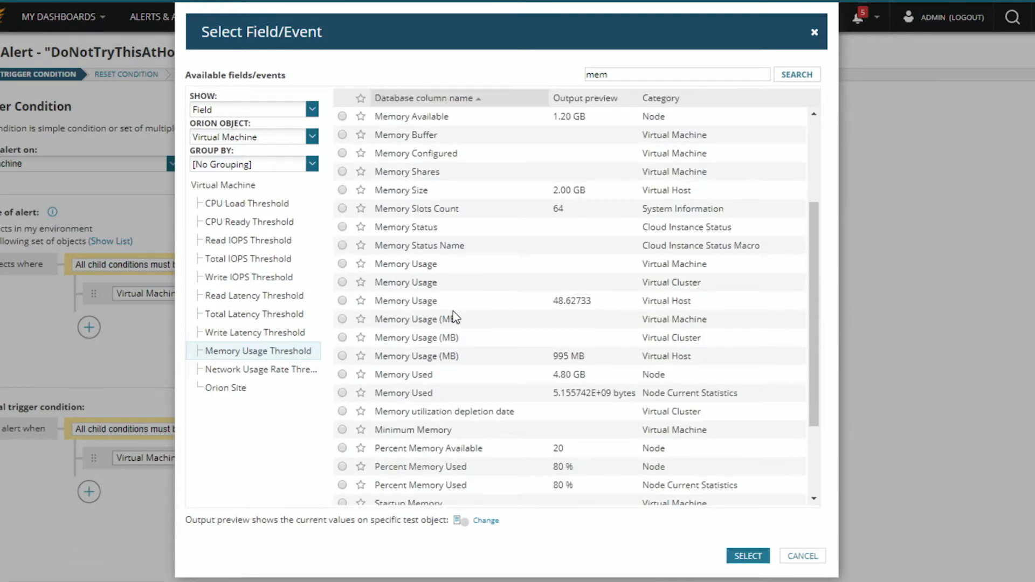
{"action": "mouse_move", "coordinate": [485, 402]}
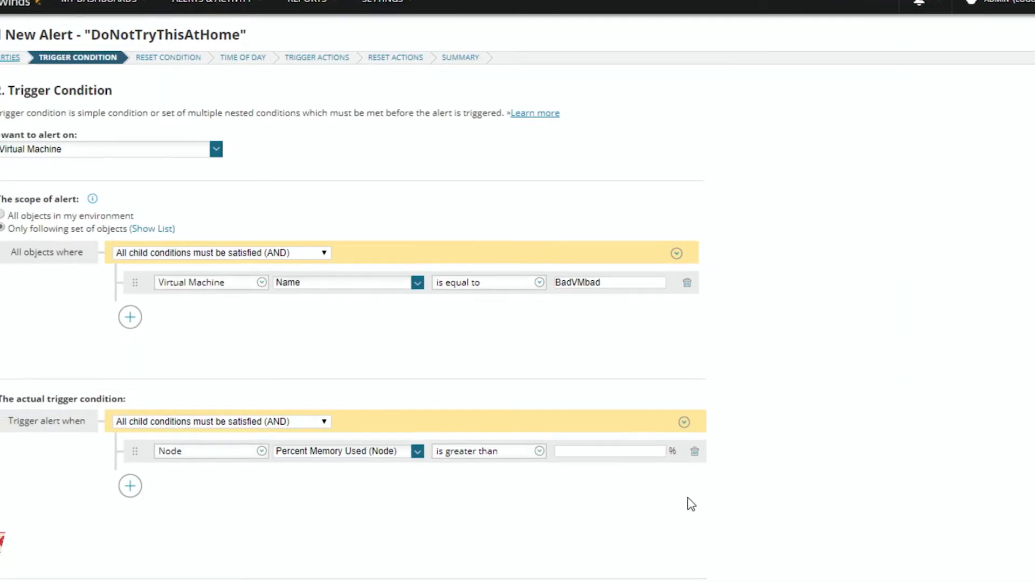
{"action": "type", "text": "90"}
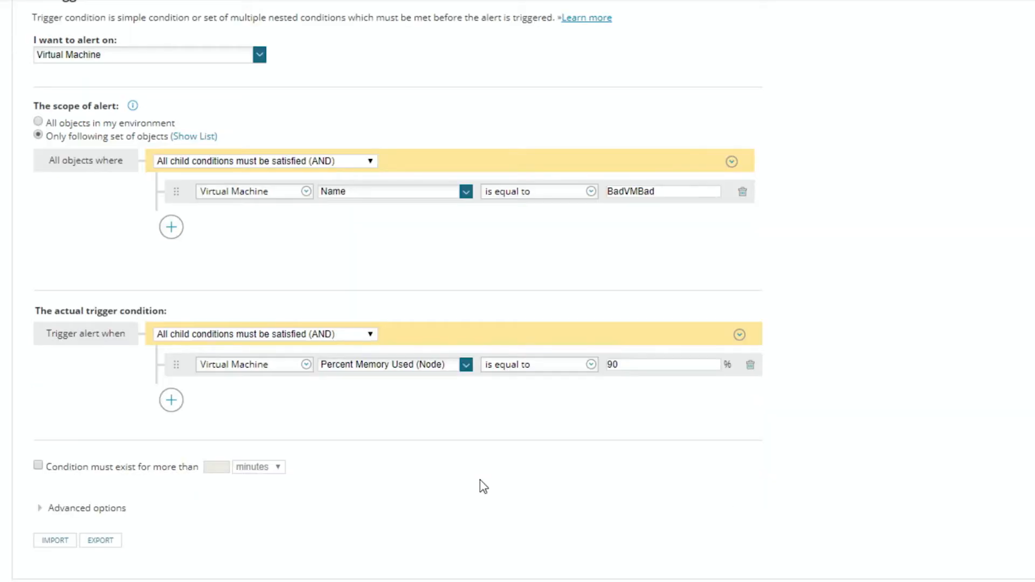
Step: Require the condition to exist for more than 30 minutes
{"action": "scroll", "scroll_direction": "down", "scroll_amount": 3}
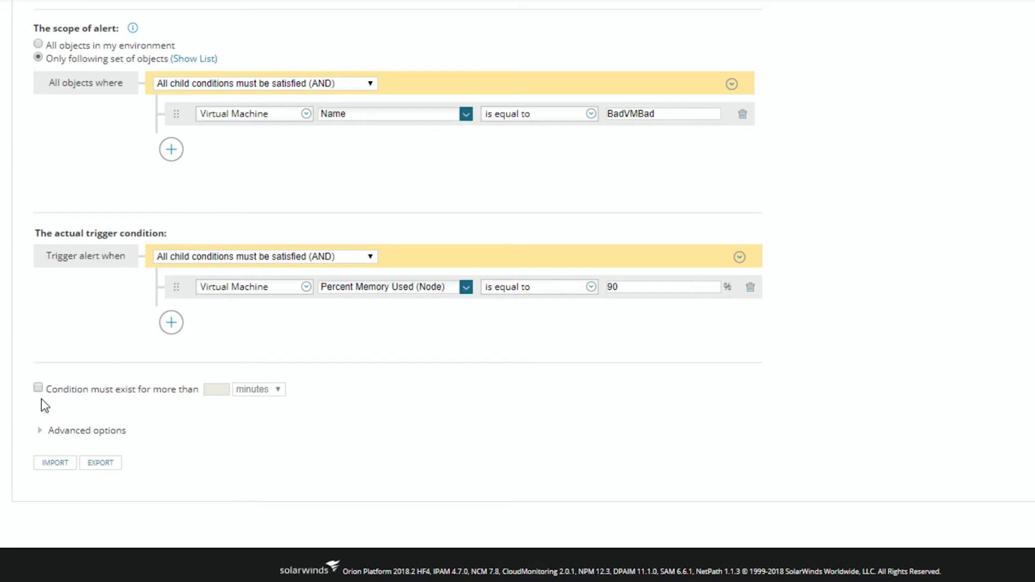
{"action": "left_click", "coordinate": [37, 388]}
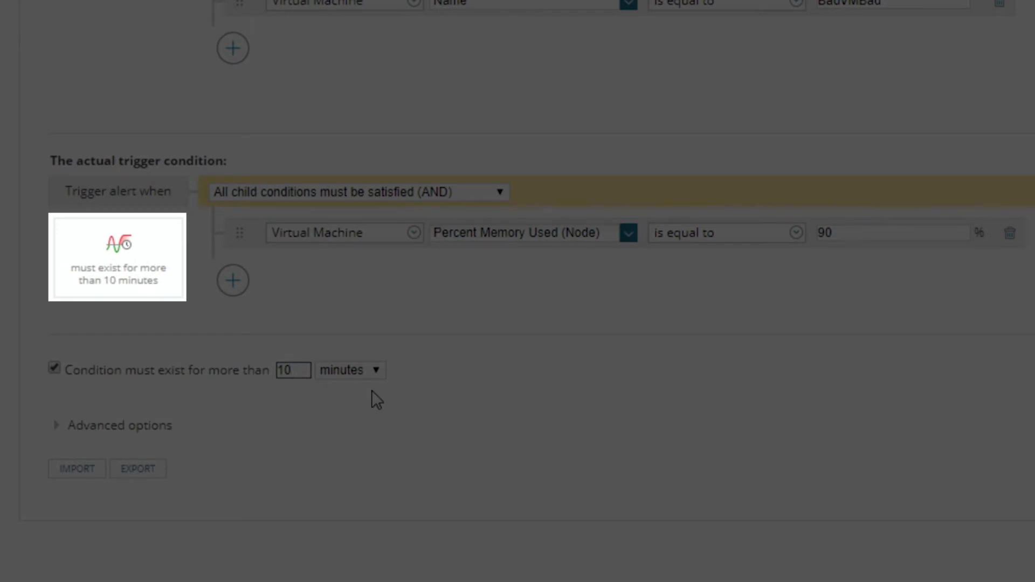
{"action": "left_click", "coordinate": [294, 370]}
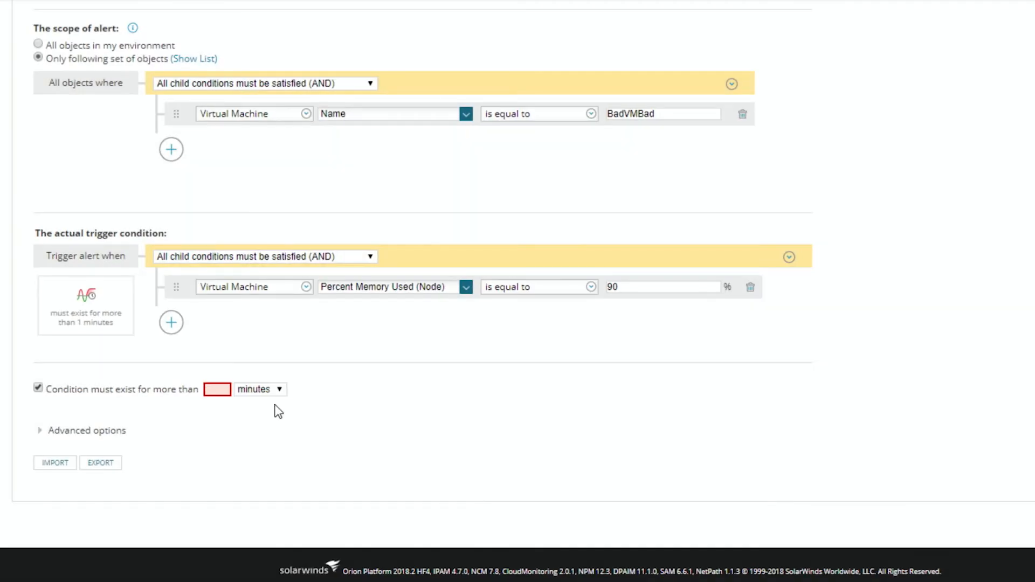
{"action": "type", "text": "30"}
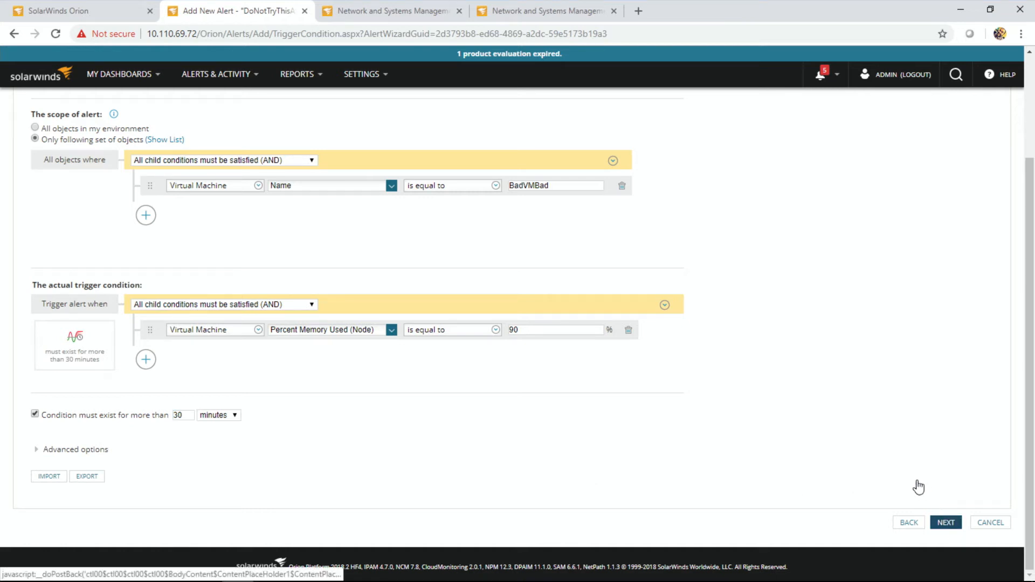
Step: Set the reset condition to no reset action, manual removal only, and reach Time of Day
{"action": "left_click", "coordinate": [945, 522]}
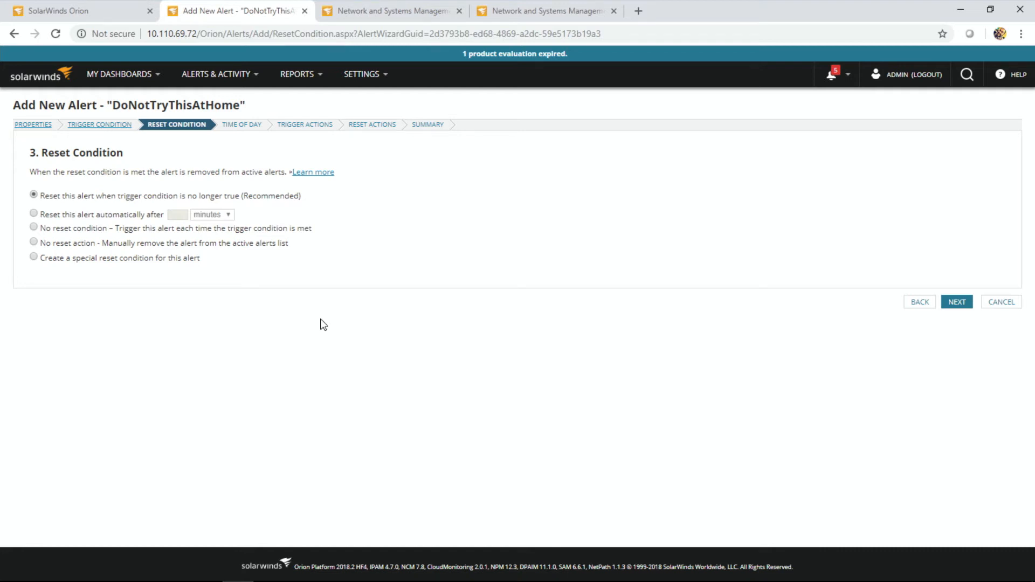
{"action": "mouse_move", "coordinate": [239, 256]}
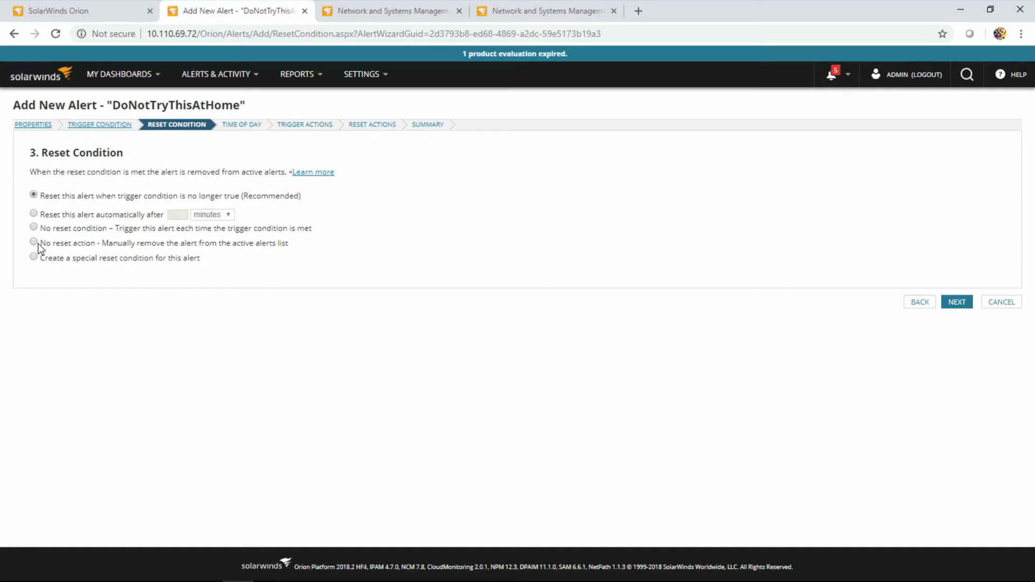
{"action": "left_click", "coordinate": [34, 242]}
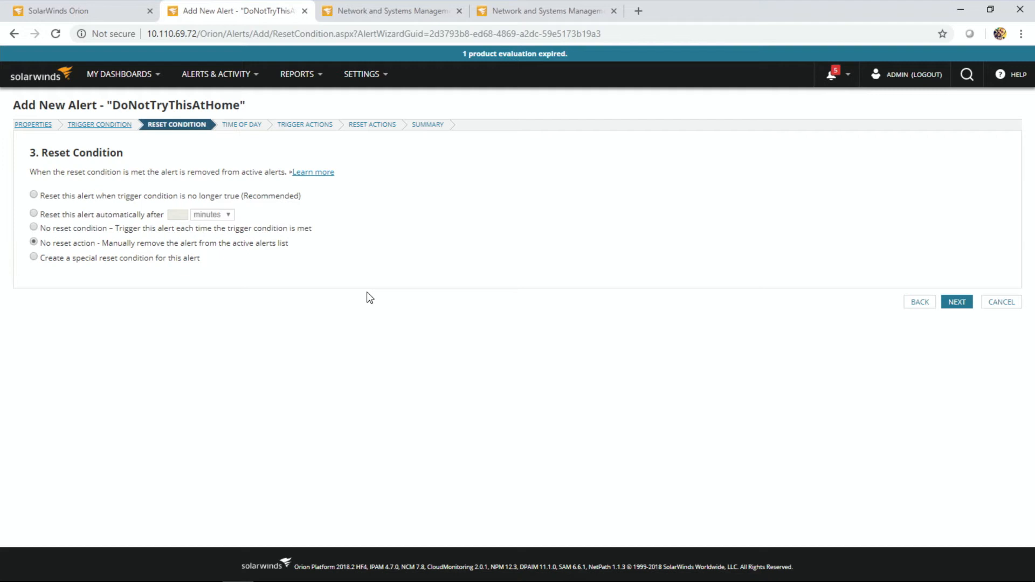
{"action": "mouse_move", "coordinate": [579, 261]}
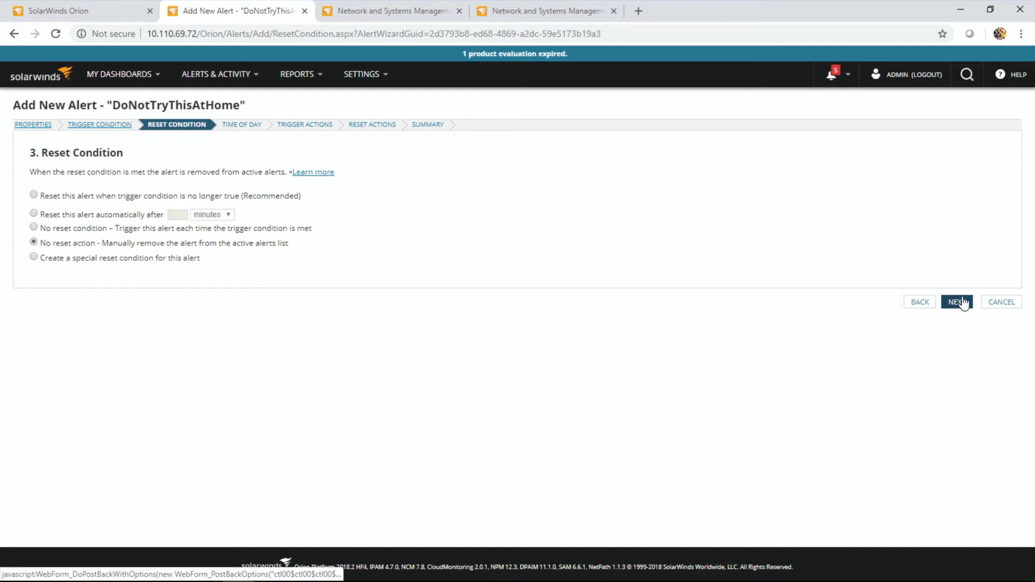
{"action": "left_click", "coordinate": [956, 302]}
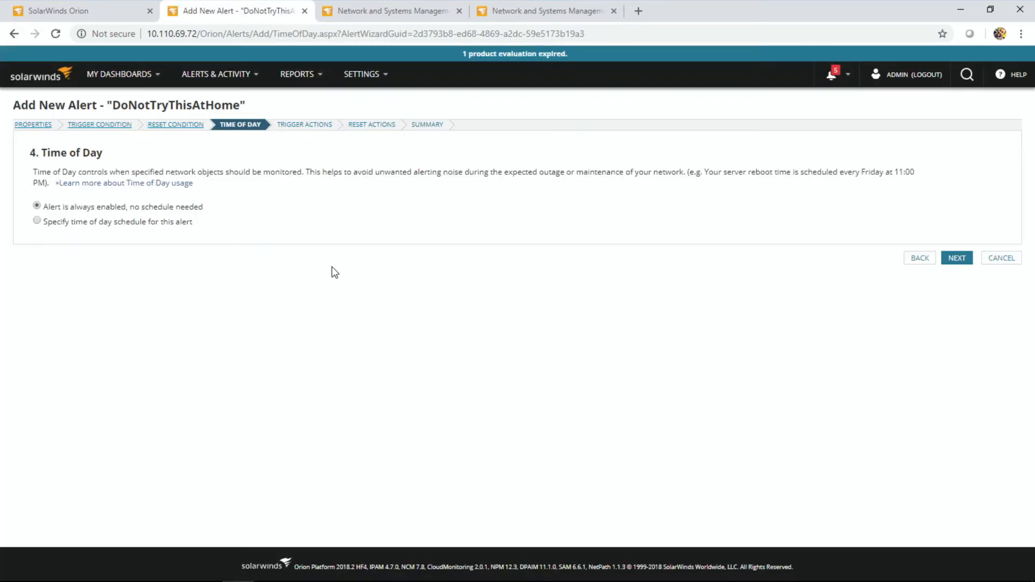
{"action": "mouse_move", "coordinate": [318, 268]}
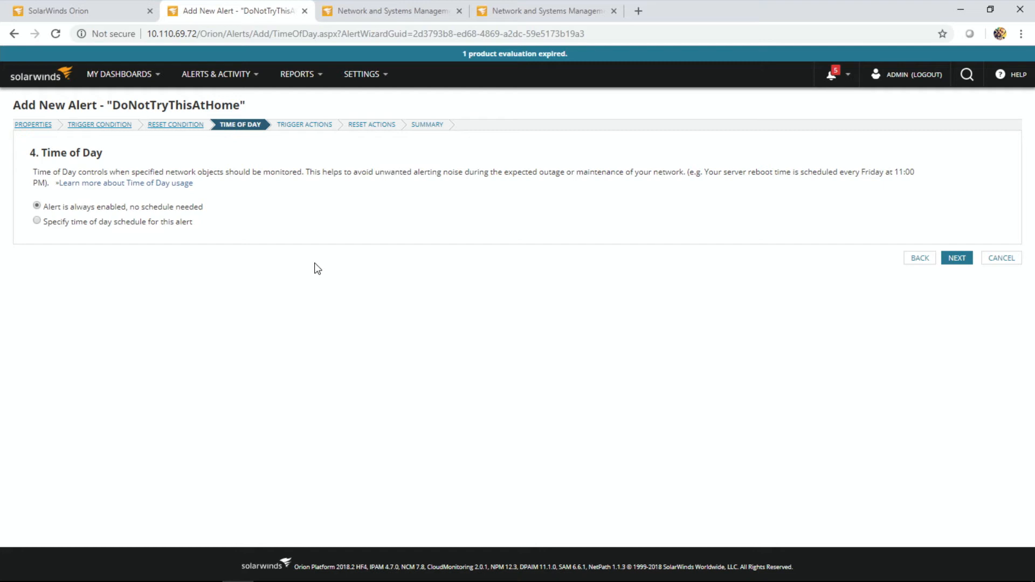
{"action": "mouse_move", "coordinate": [91, 246]}
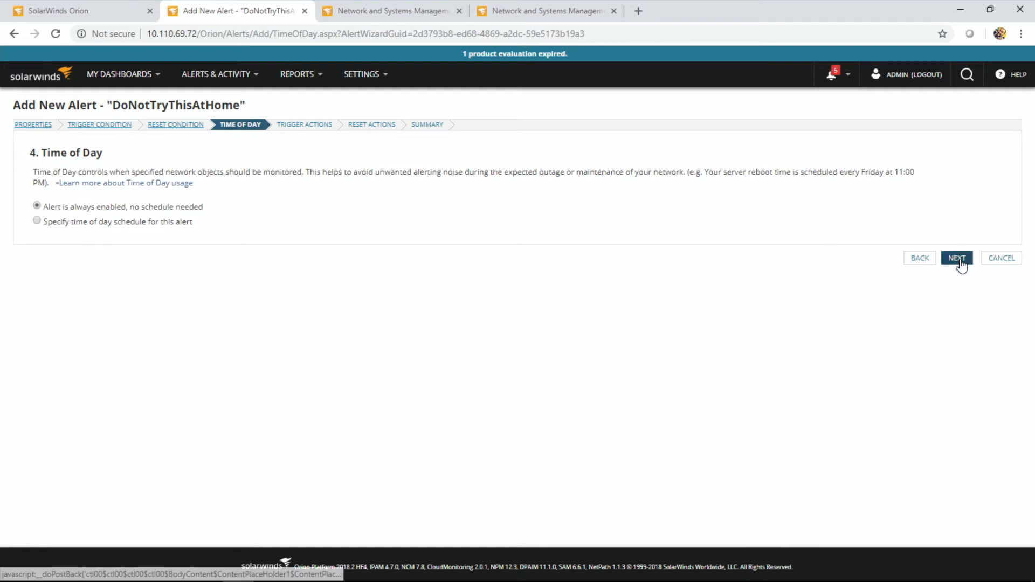
Step: Advance to Trigger Actions and browse message variables without inserting any
{"action": "left_click", "coordinate": [956, 257]}
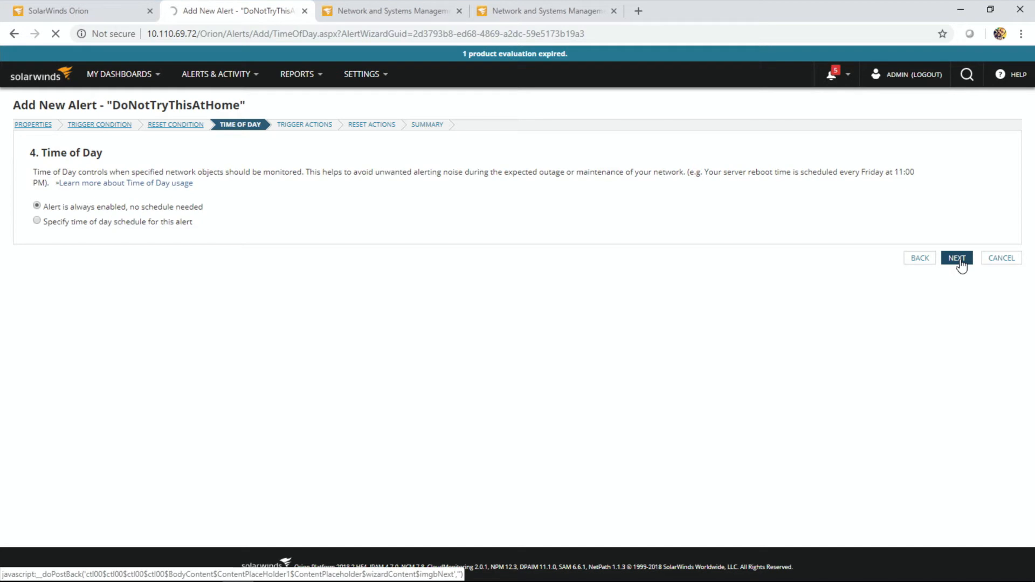
{"action": "left_click", "coordinate": [956, 258]}
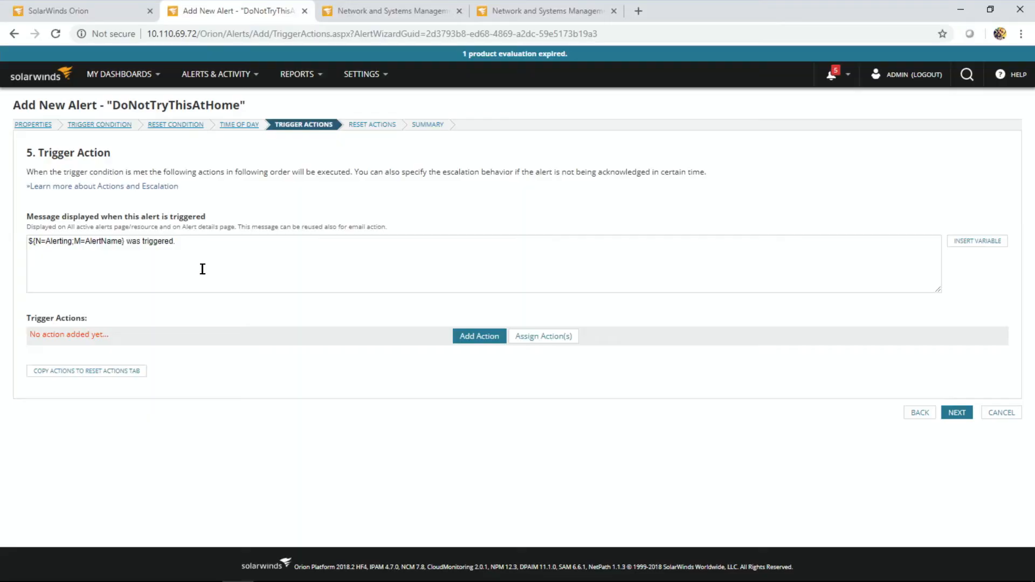
{"action": "mouse_move", "coordinate": [282, 241]}
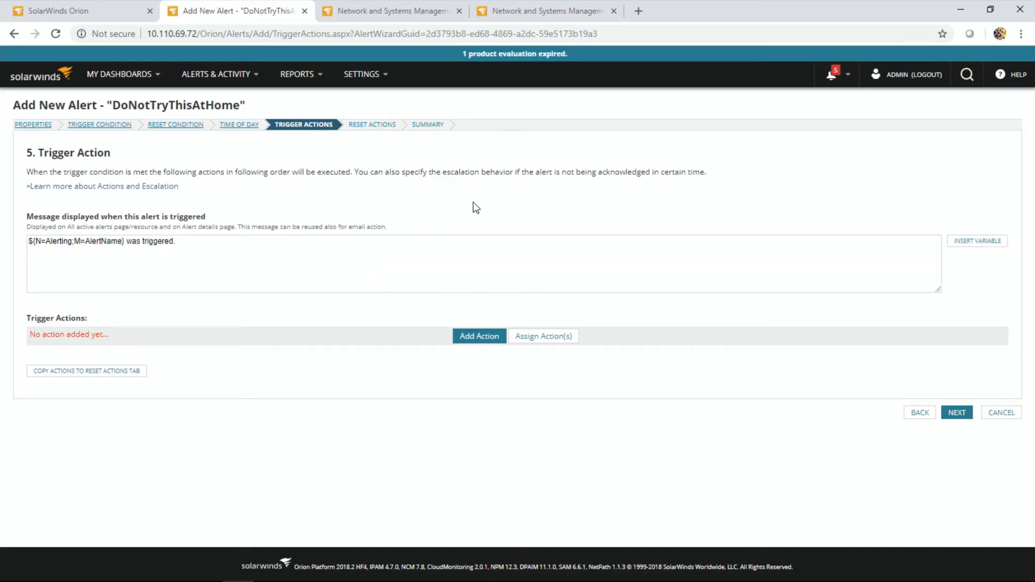
{"action": "mouse_move", "coordinate": [639, 205]}
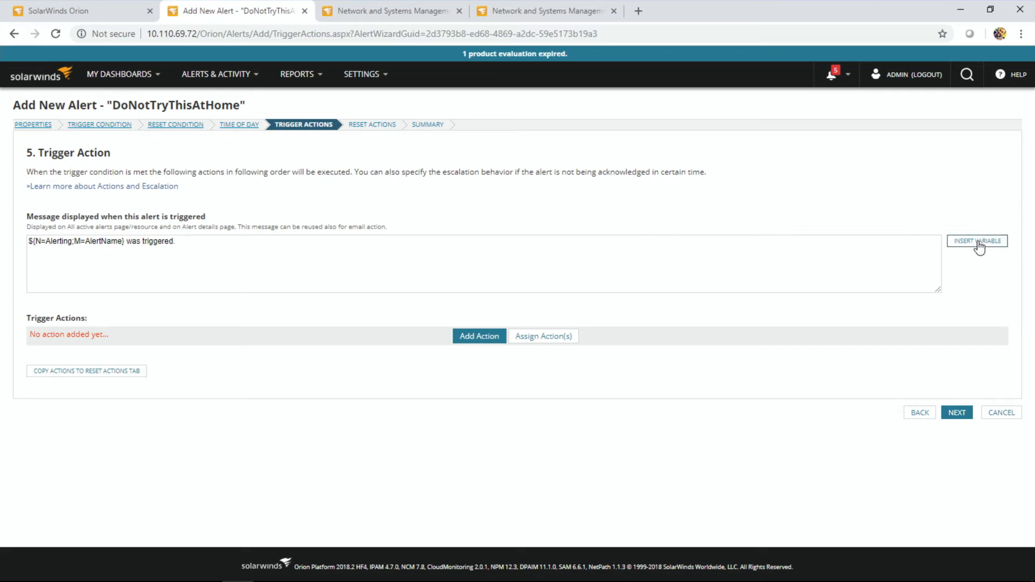
{"action": "left_click", "coordinate": [978, 240]}
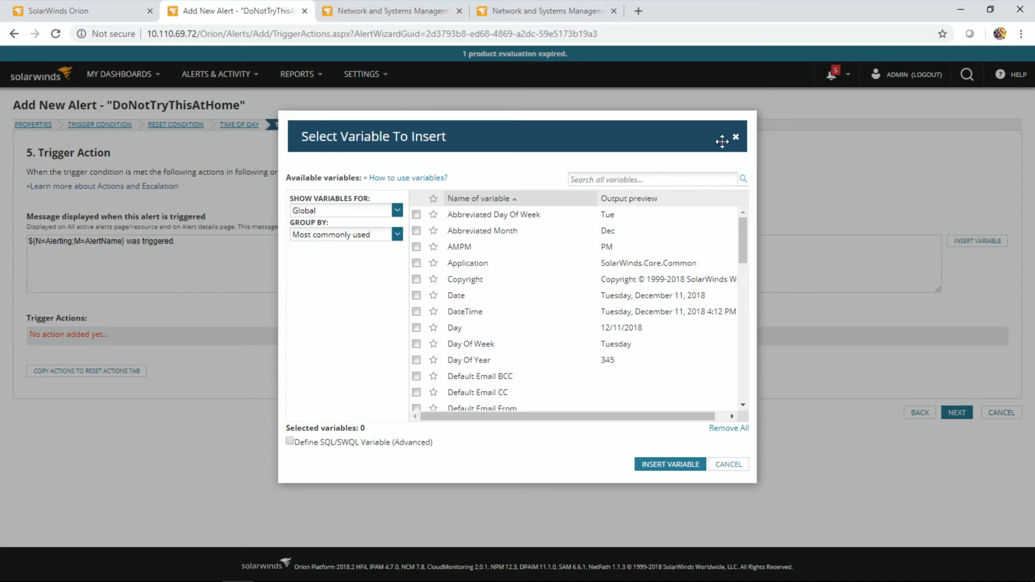
{"action": "mouse_move", "coordinate": [736, 139]}
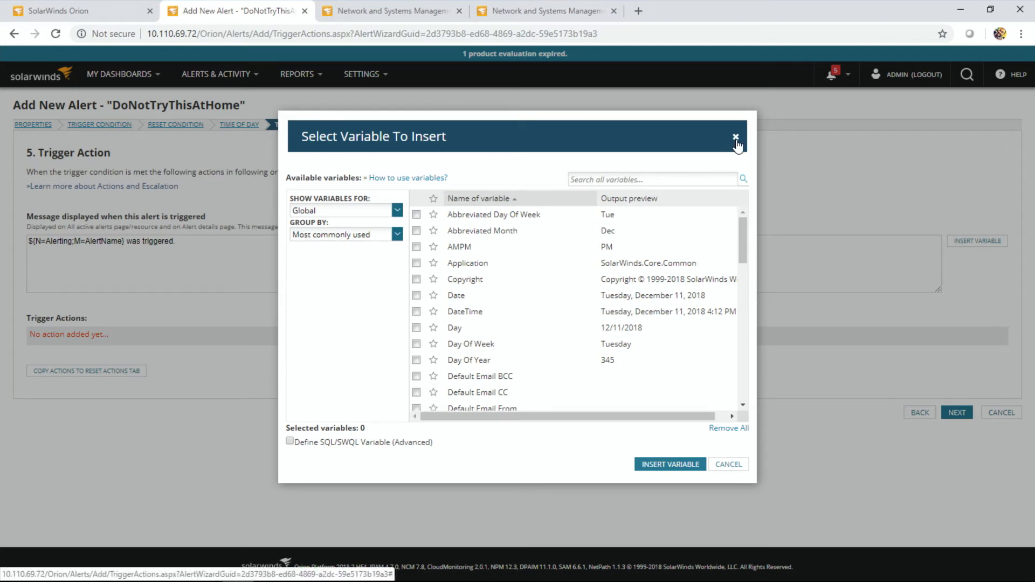
{"action": "left_click", "coordinate": [735, 137]}
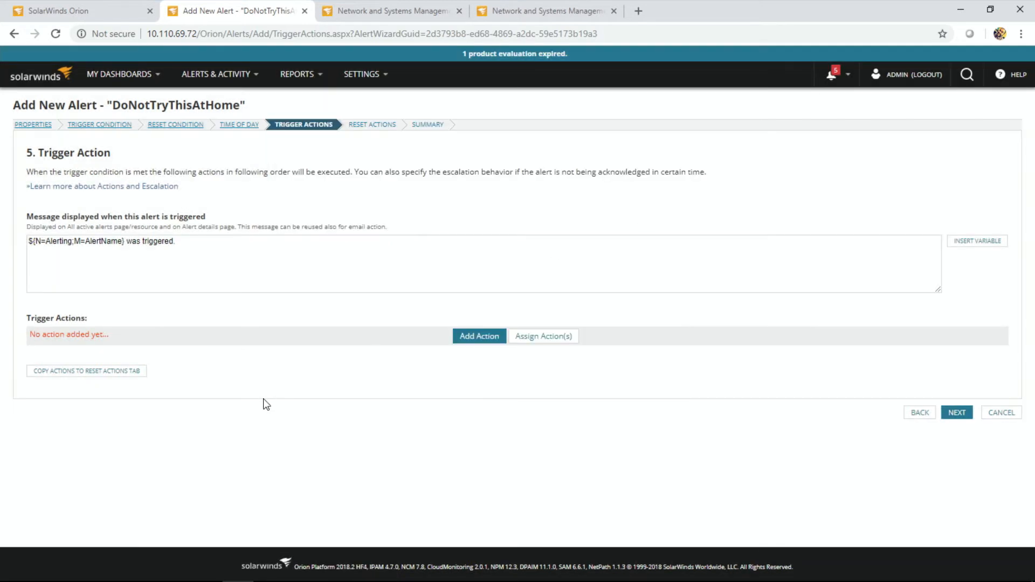
{"action": "mouse_move", "coordinate": [411, 376]}
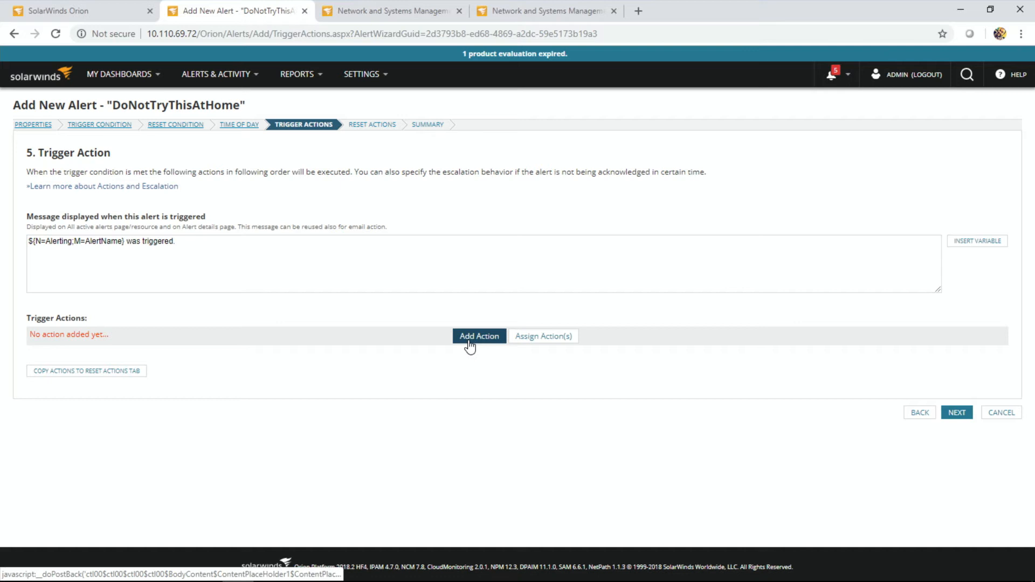
Step: Try configuring a Manage VM - Reboot action; Virtualization Manager is reported unavailable
{"action": "left_click", "coordinate": [479, 336]}
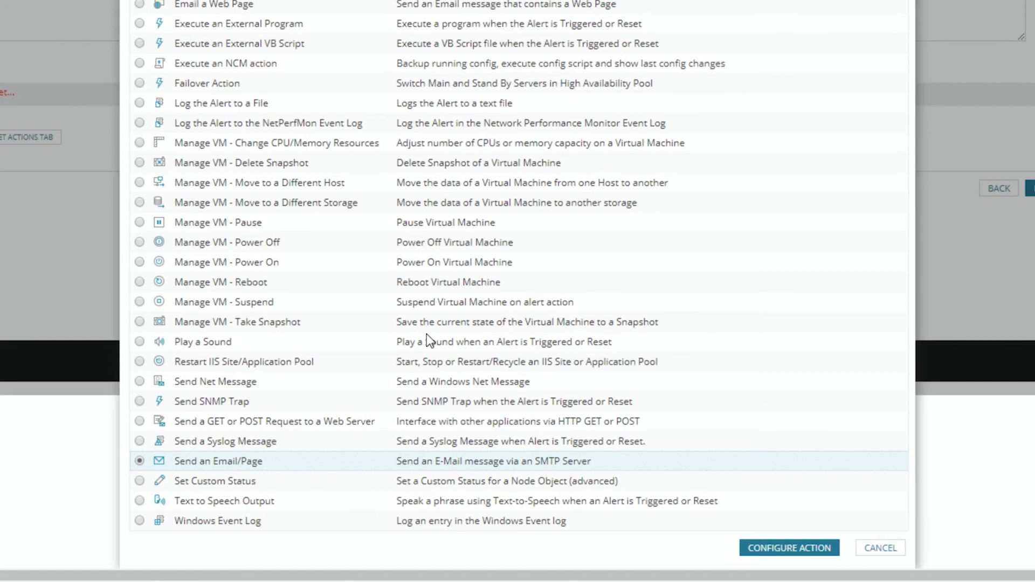
{"action": "mouse_move", "coordinate": [205, 365]}
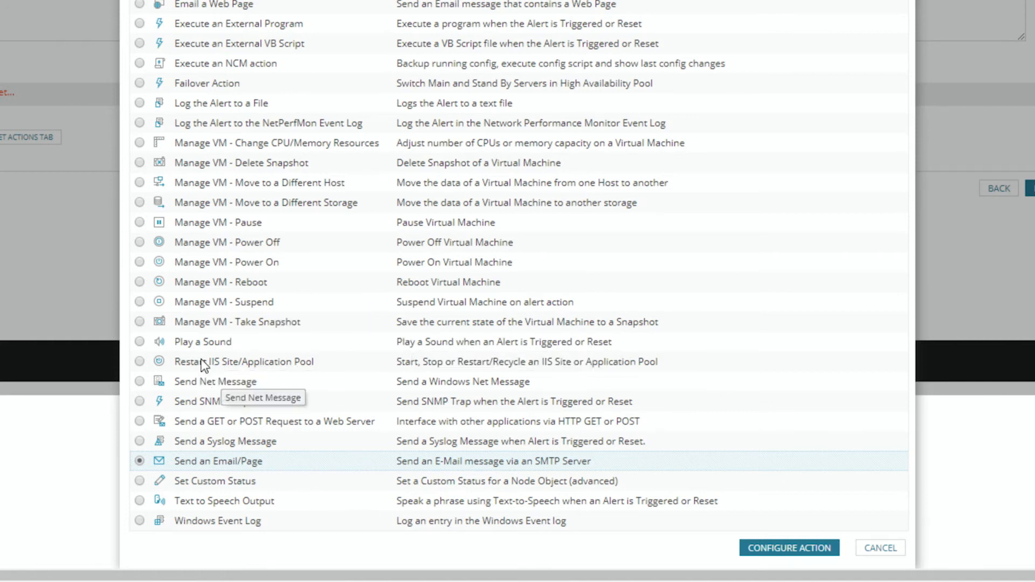
{"action": "left_click", "coordinate": [139, 282]}
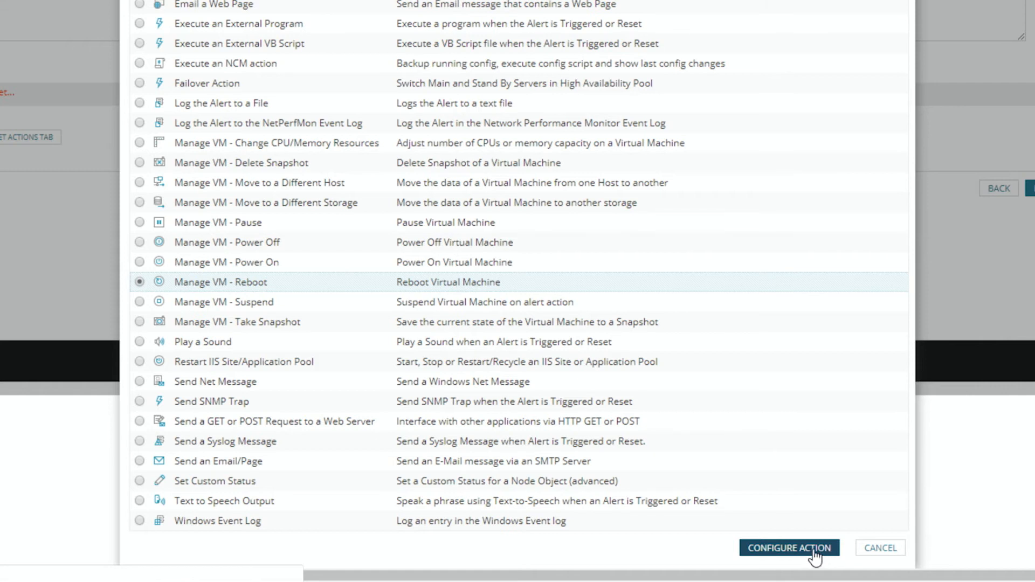
{"action": "left_click", "coordinate": [789, 548]}
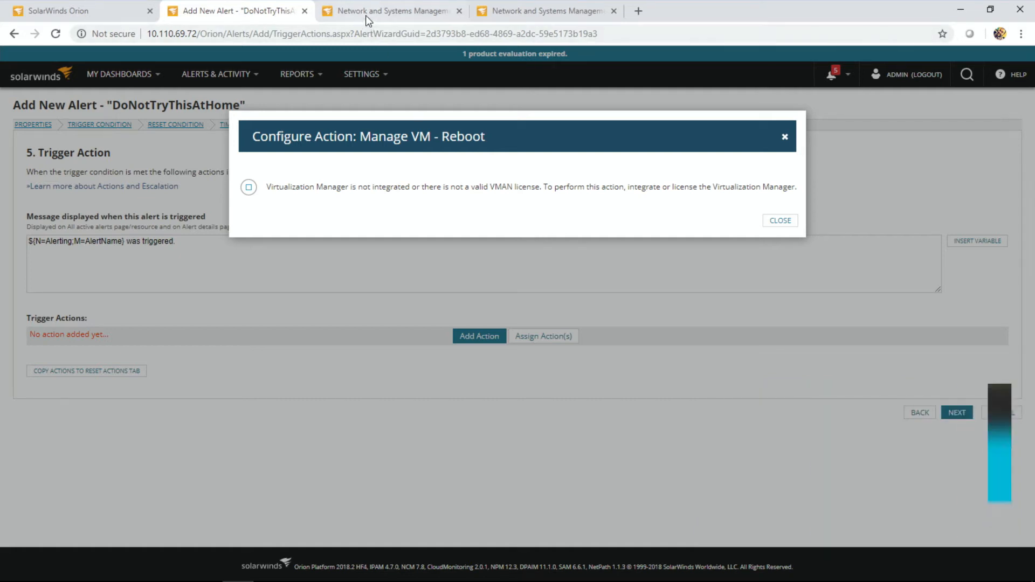
{"action": "left_click", "coordinate": [390, 11]}
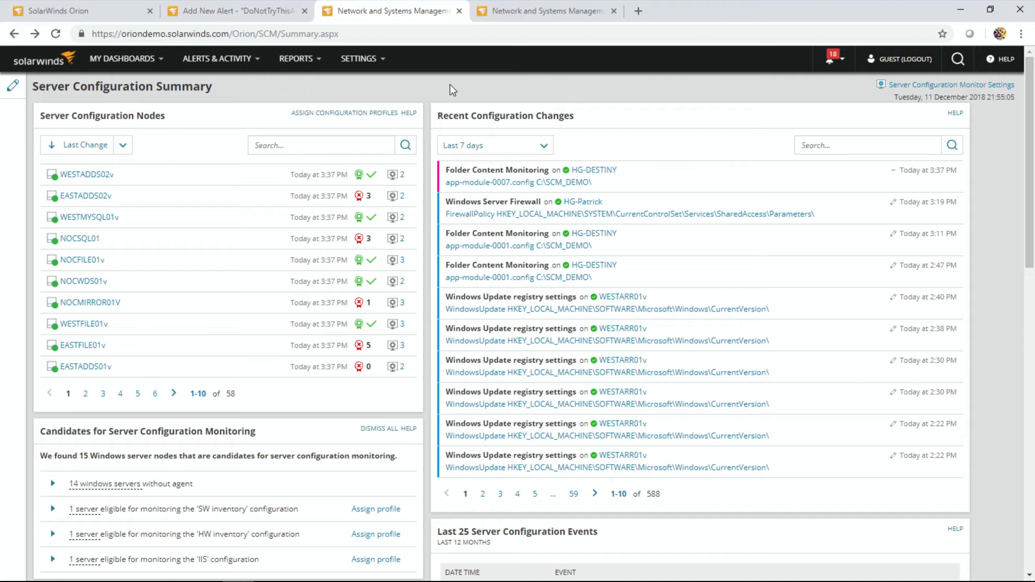
{"action": "mouse_move", "coordinate": [519, 182]}
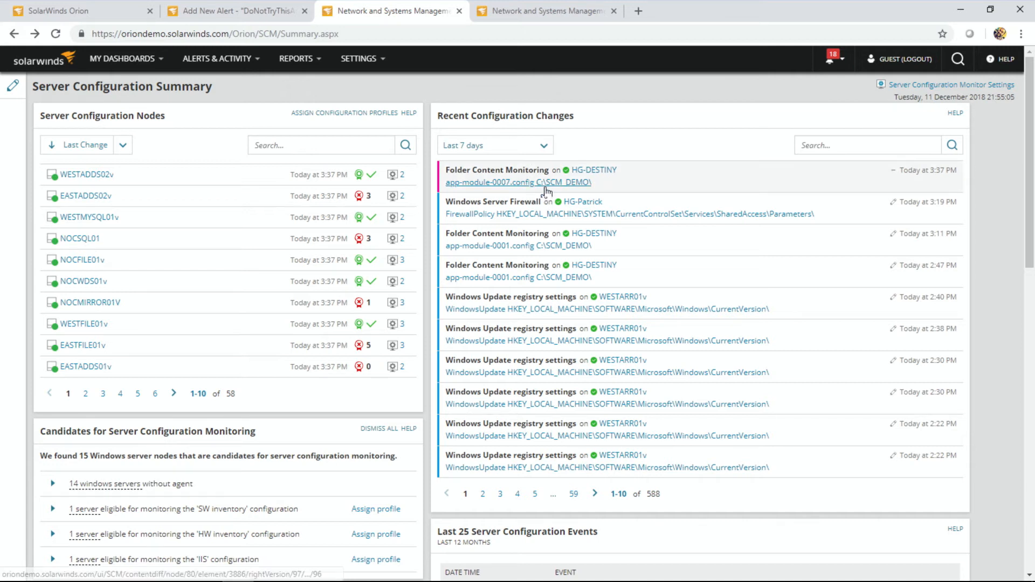
{"action": "mouse_move", "coordinate": [621, 179]}
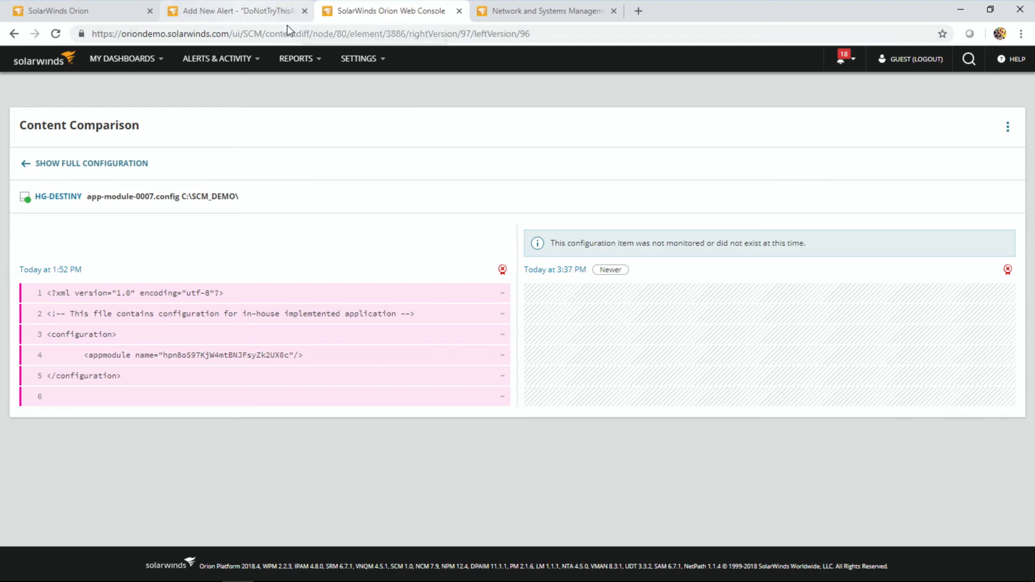
Step: Return to the Server Configuration Summary listing monitored nodes and recent changes
{"action": "left_click", "coordinate": [14, 33]}
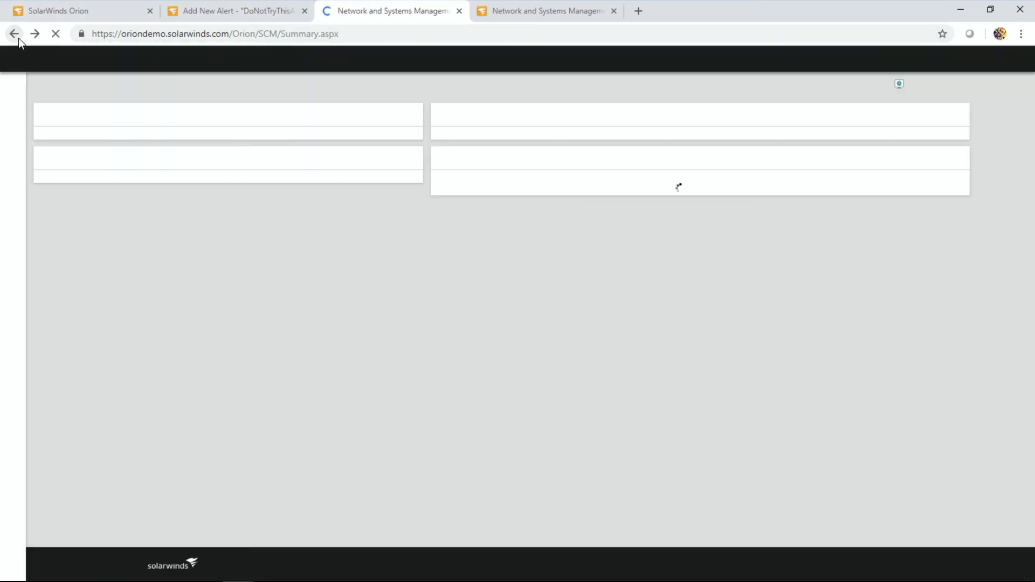
{"action": "left_click", "coordinate": [218, 58]}
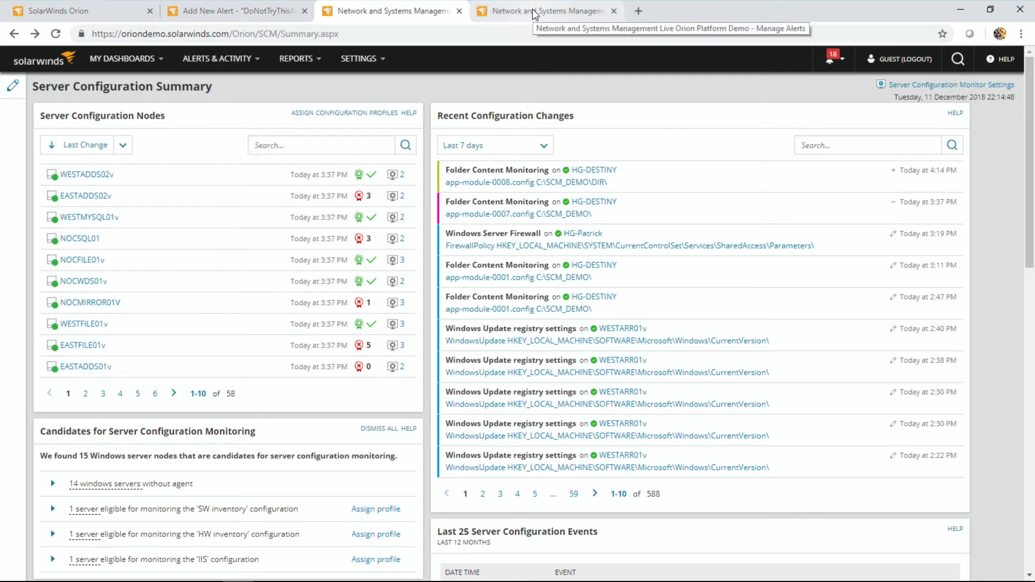
Step: Switch to Manage Alerts and search the alert list for 'config'
{"action": "left_click", "coordinate": [545, 11]}
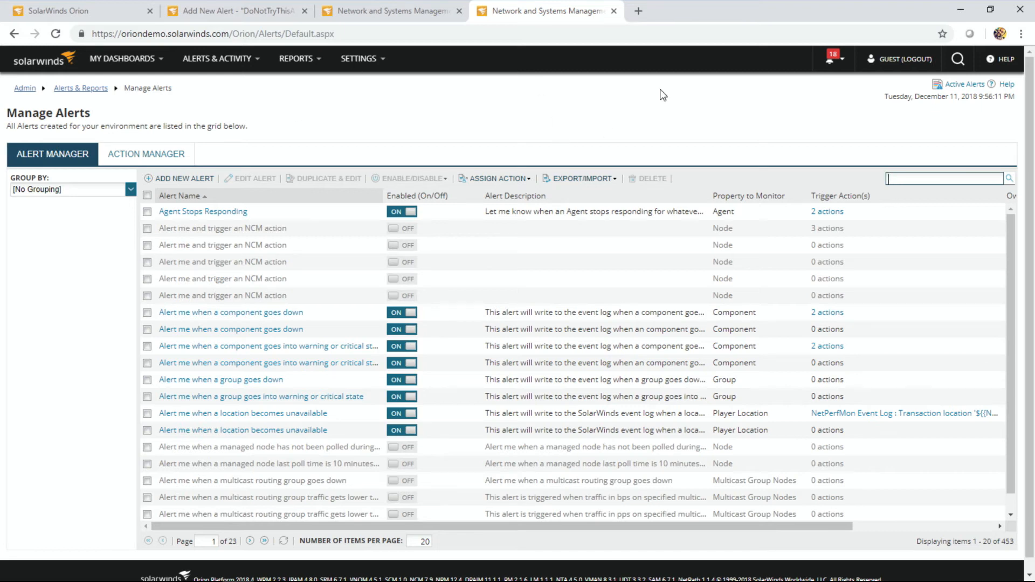
{"action": "scroll", "scroll_direction": "down", "scroll_amount": 3}
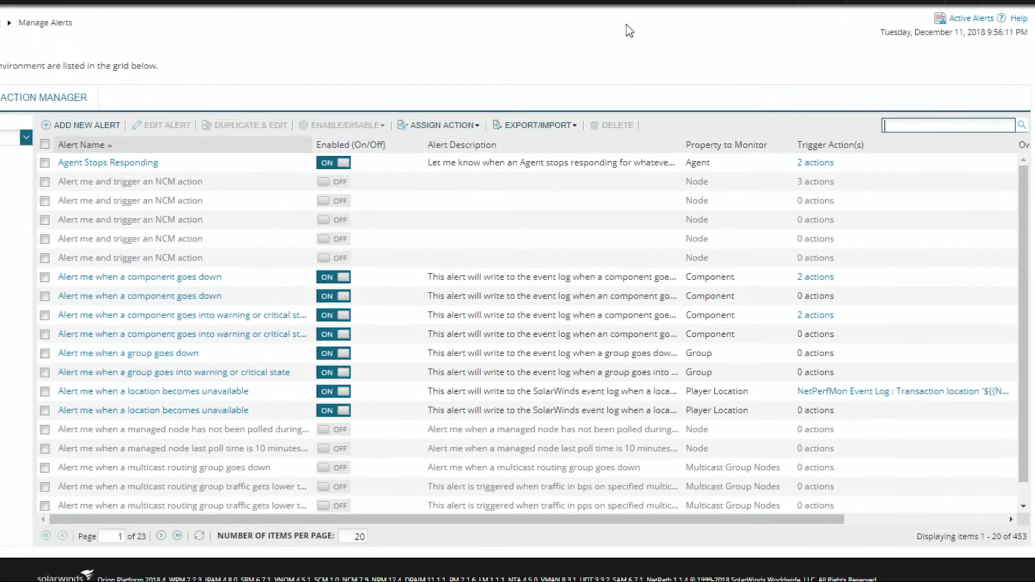
{"action": "type", "text": "config"}
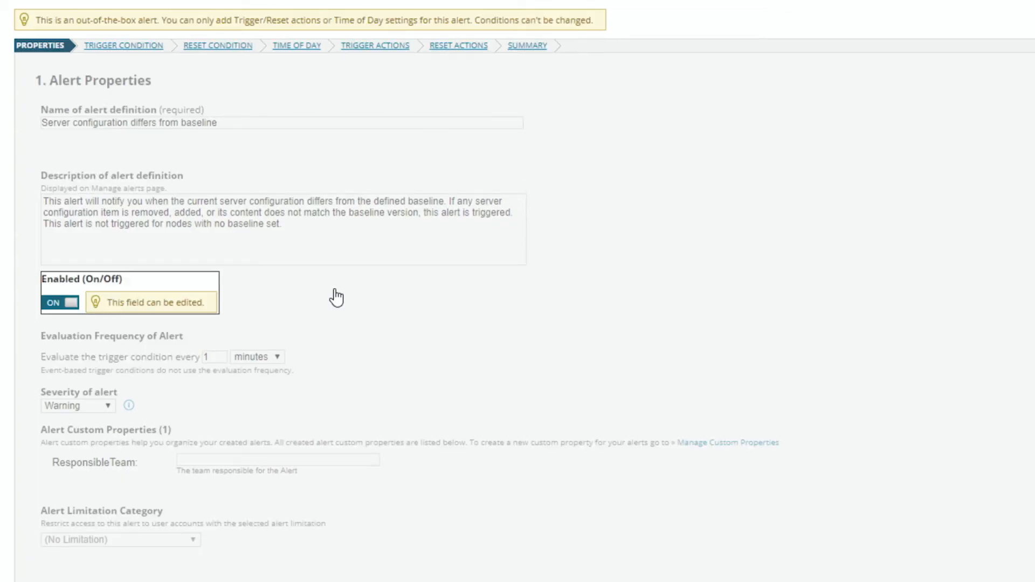
{"action": "mouse_move", "coordinate": [558, 235]}
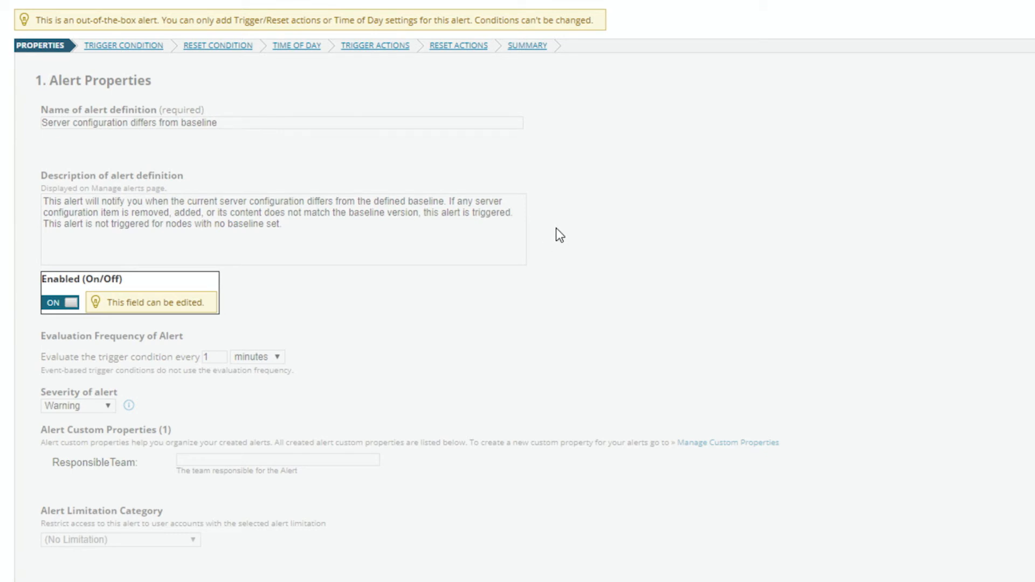
{"action": "mouse_move", "coordinate": [559, 260]}
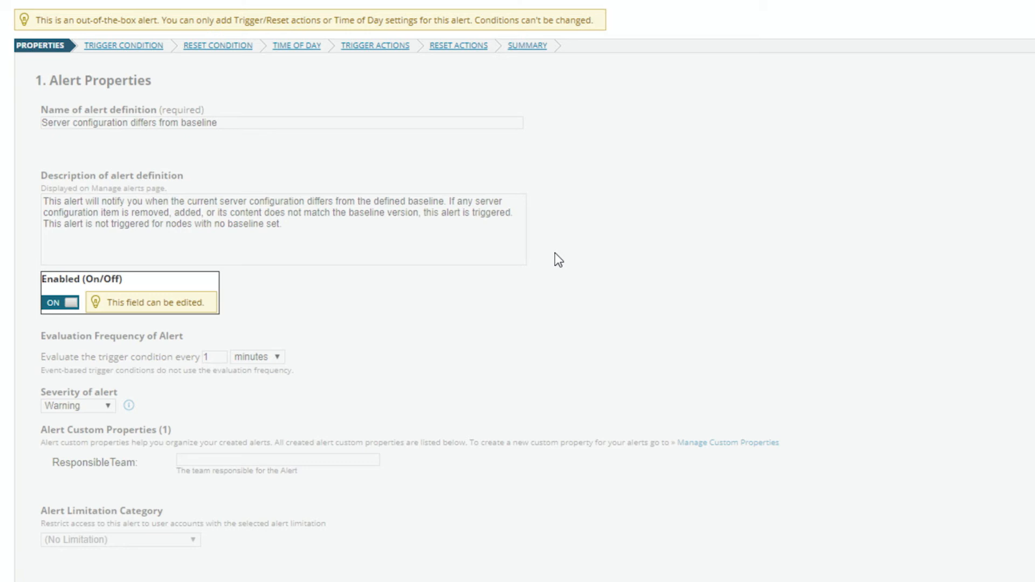
{"action": "mouse_move", "coordinate": [306, 68]}
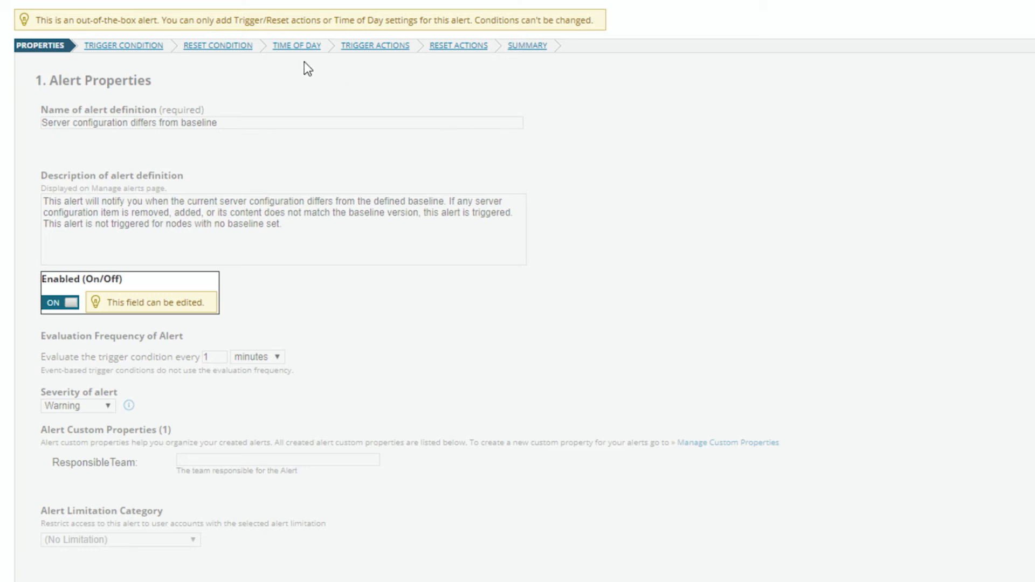
{"action": "mouse_move", "coordinate": [340, 54]}
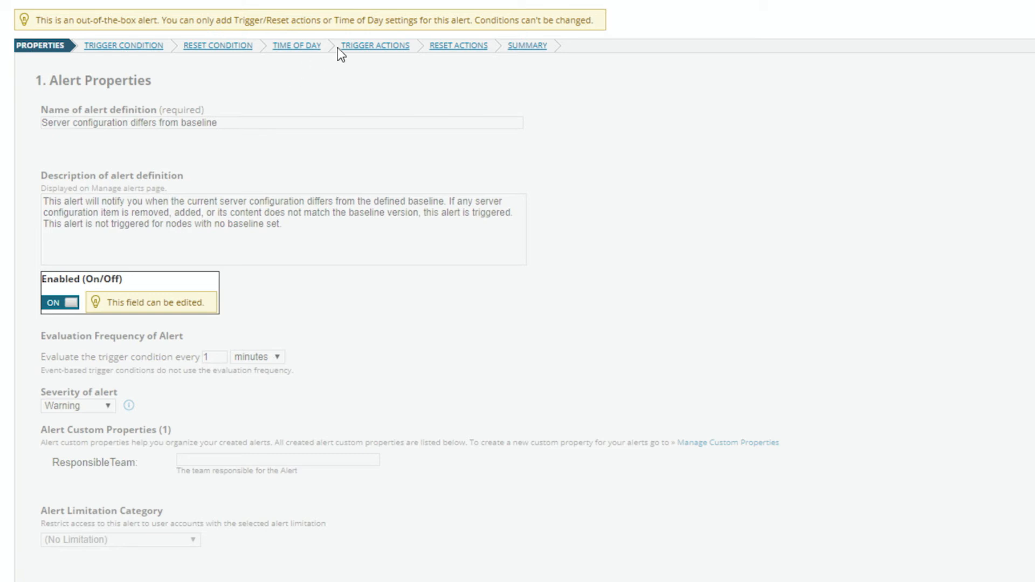
{"action": "mouse_move", "coordinate": [362, 53]}
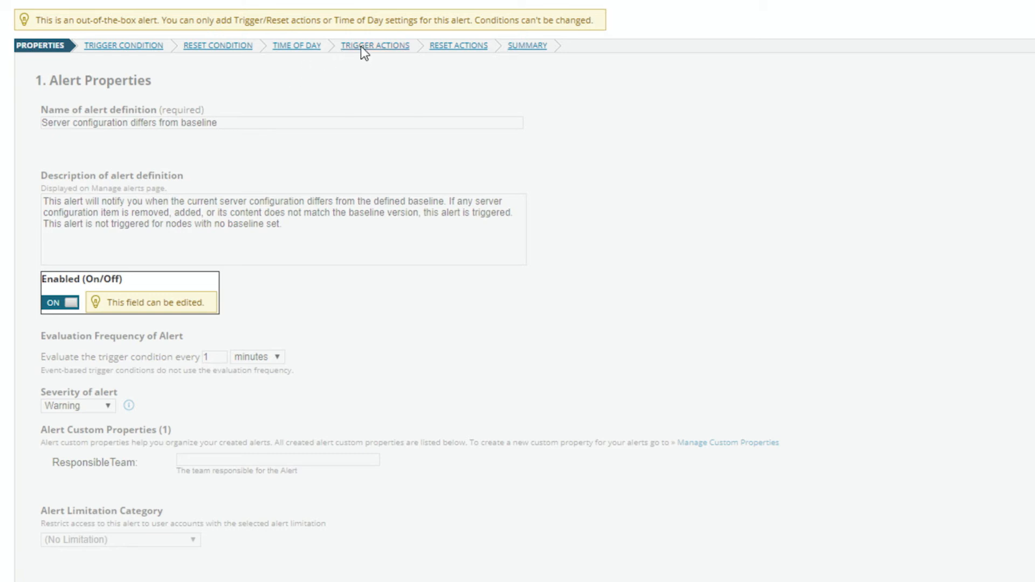
Step: View the baseline alert's trigger actions, then switch to the 10.110.69.72 Manage Alerts tab
{"action": "left_click", "coordinate": [375, 45]}
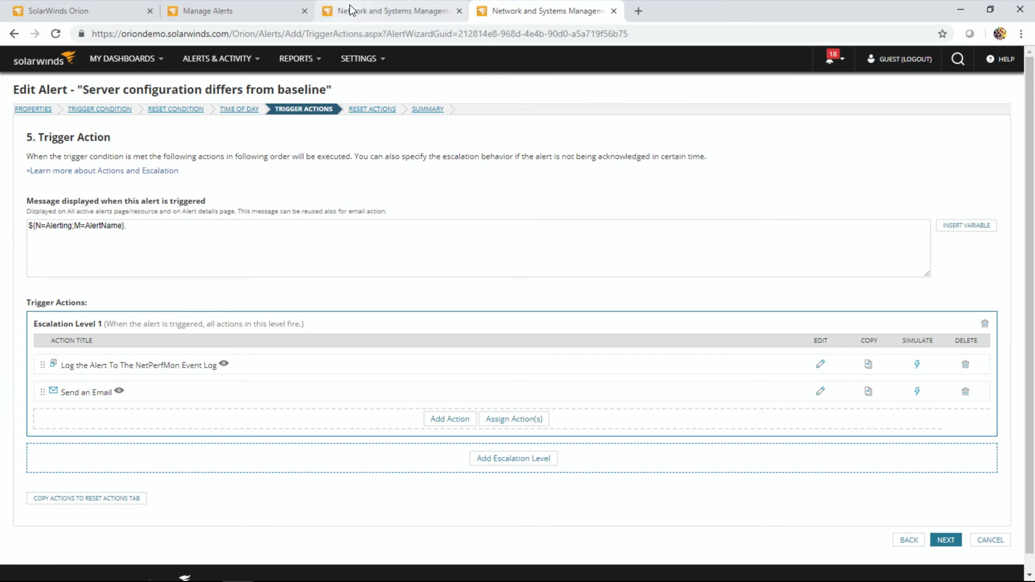
{"action": "left_click", "coordinate": [198, 11]}
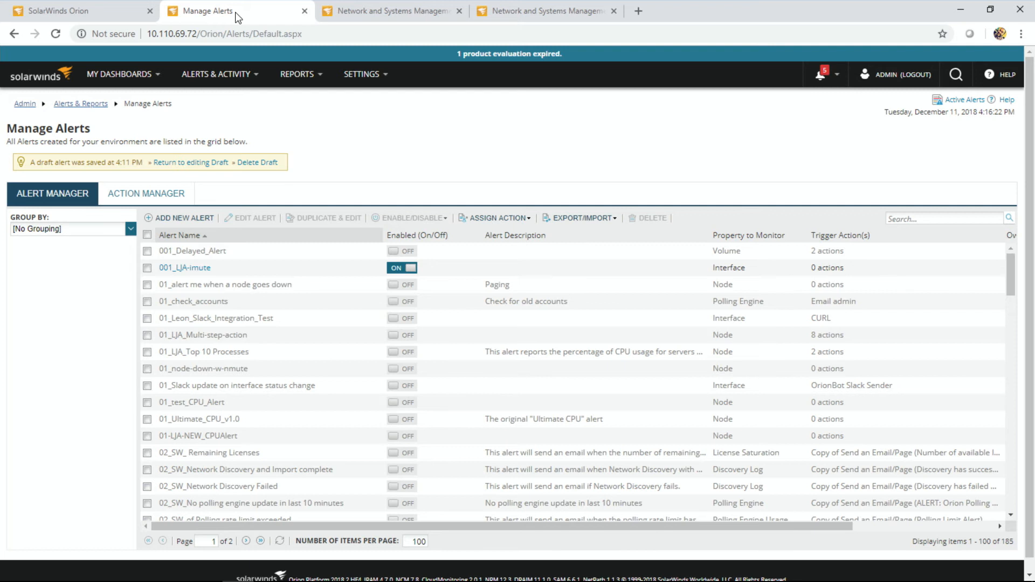
{"action": "mouse_move", "coordinate": [250, 375]}
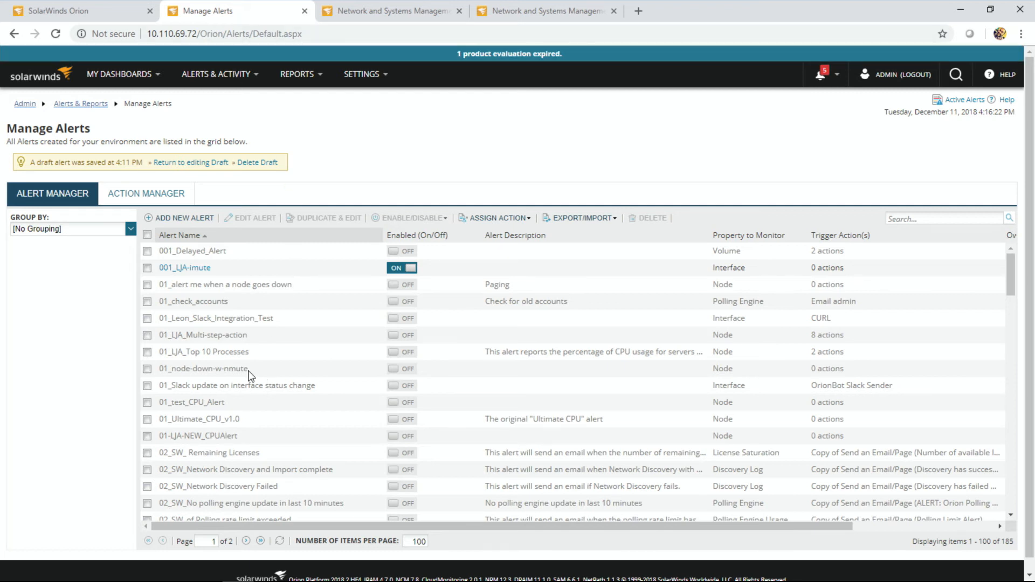
{"action": "mouse_move", "coordinate": [214, 344]}
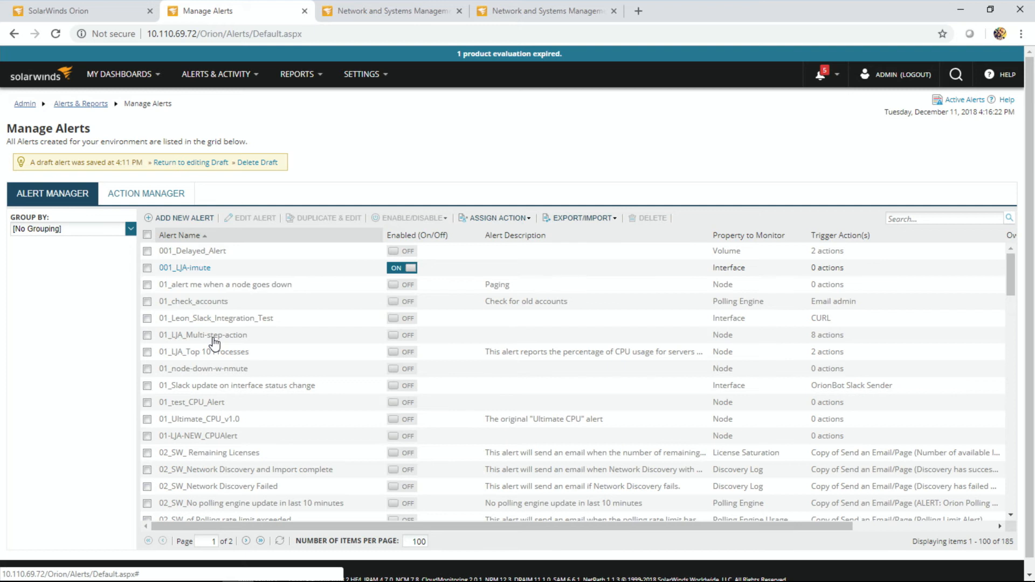
Step: Select the 01_LJA_Multi-step-action alert and confirm the Draft Available prompt to edit it
{"action": "left_click", "coordinate": [147, 336]}
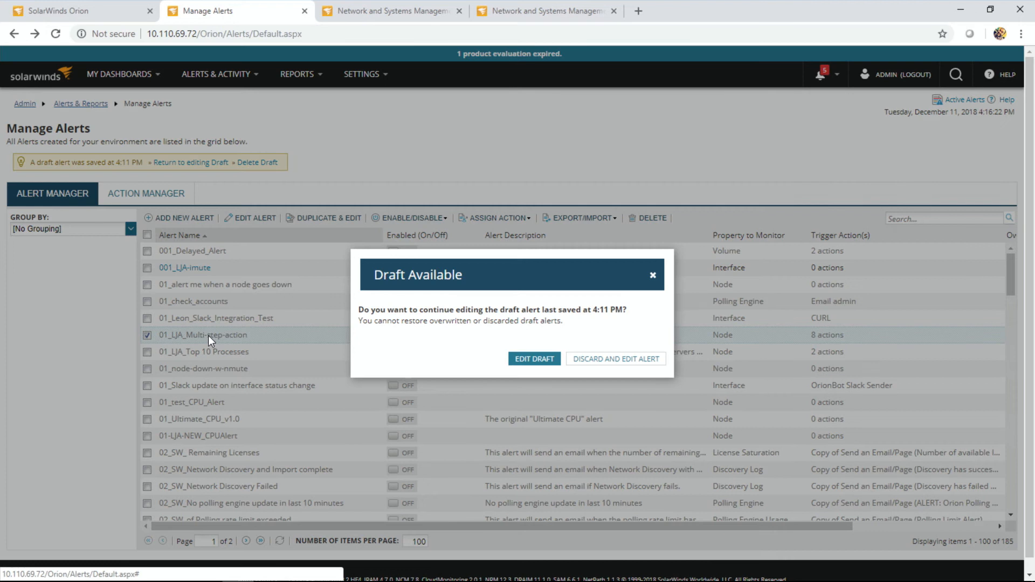
{"action": "left_click", "coordinate": [614, 358]}
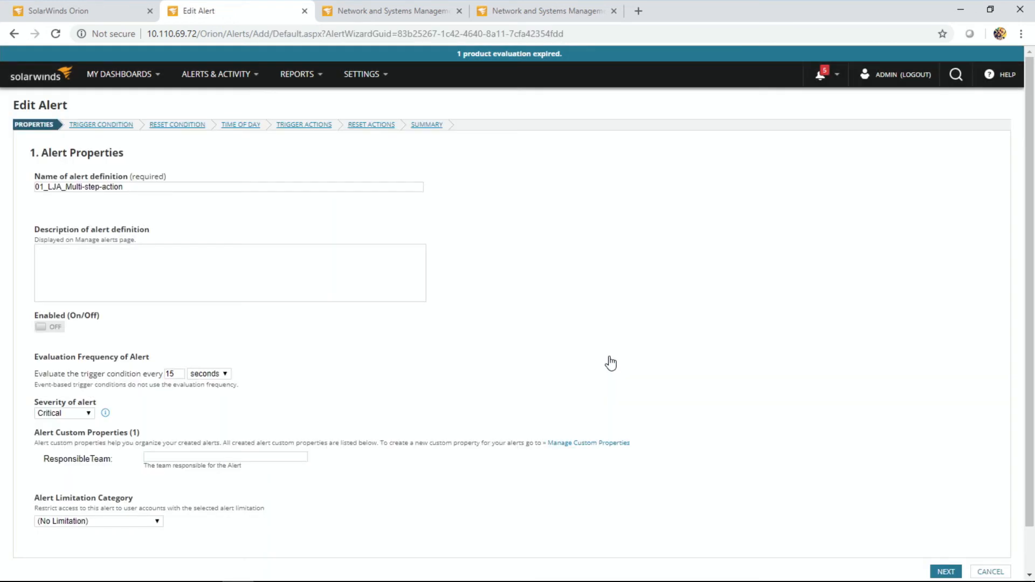
{"action": "mouse_move", "coordinate": [524, 359]}
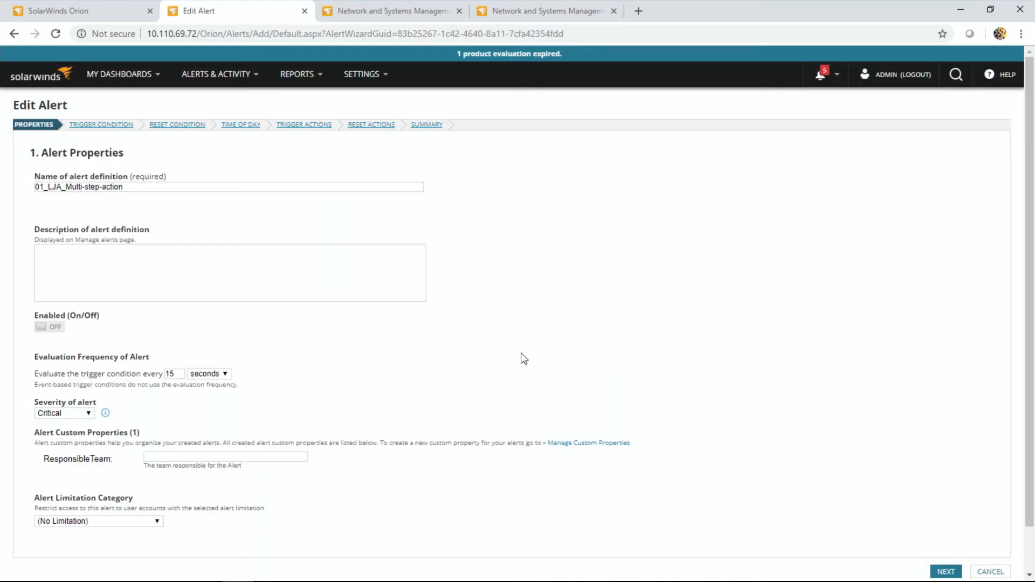
{"action": "mouse_move", "coordinate": [376, 246]}
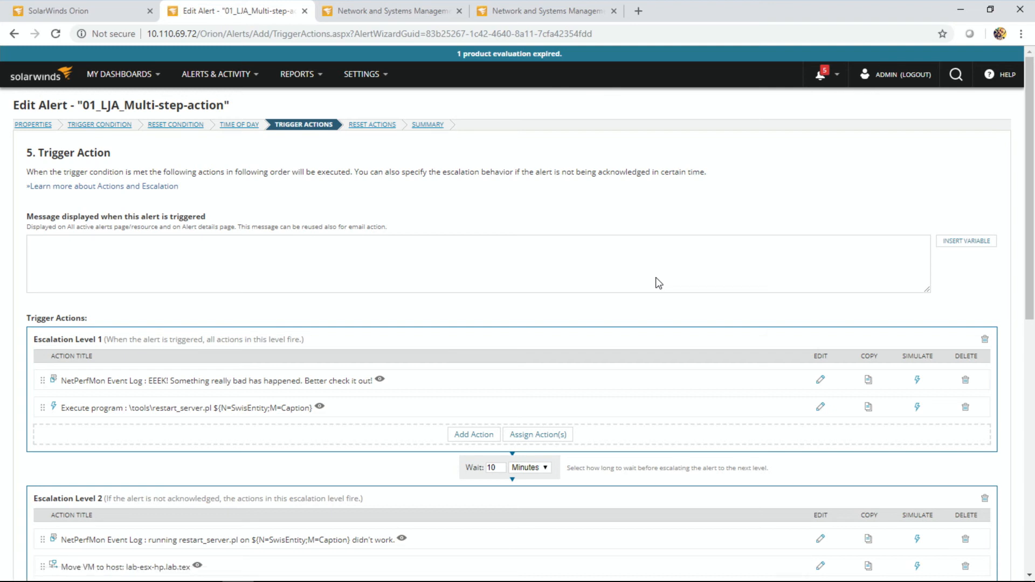
{"action": "mouse_move", "coordinate": [359, 355]}
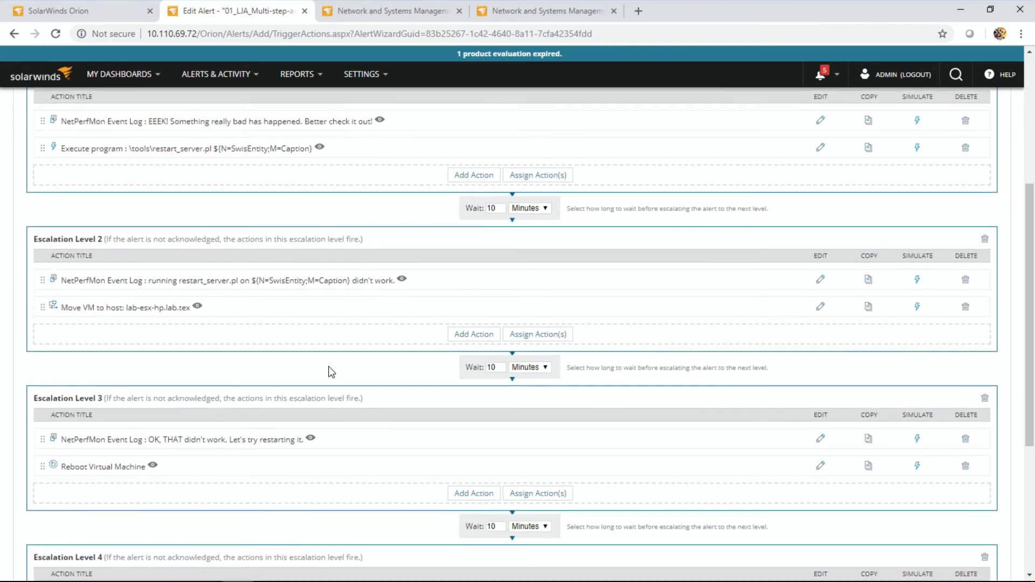
{"action": "scroll", "scroll_direction": "down", "scroll_amount": 3}
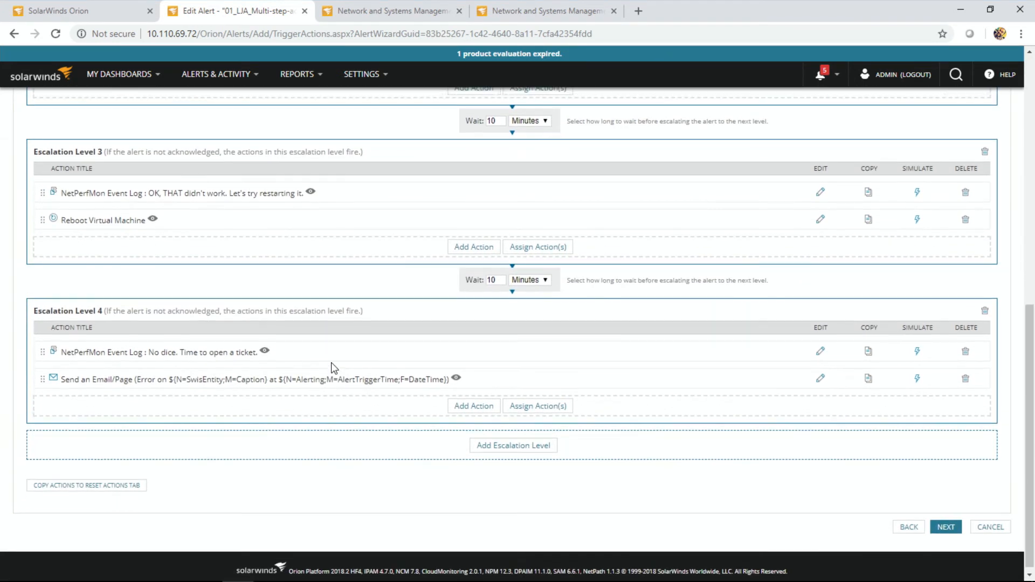
{"action": "scroll", "scroll_direction": "up", "scroll_amount": 3}
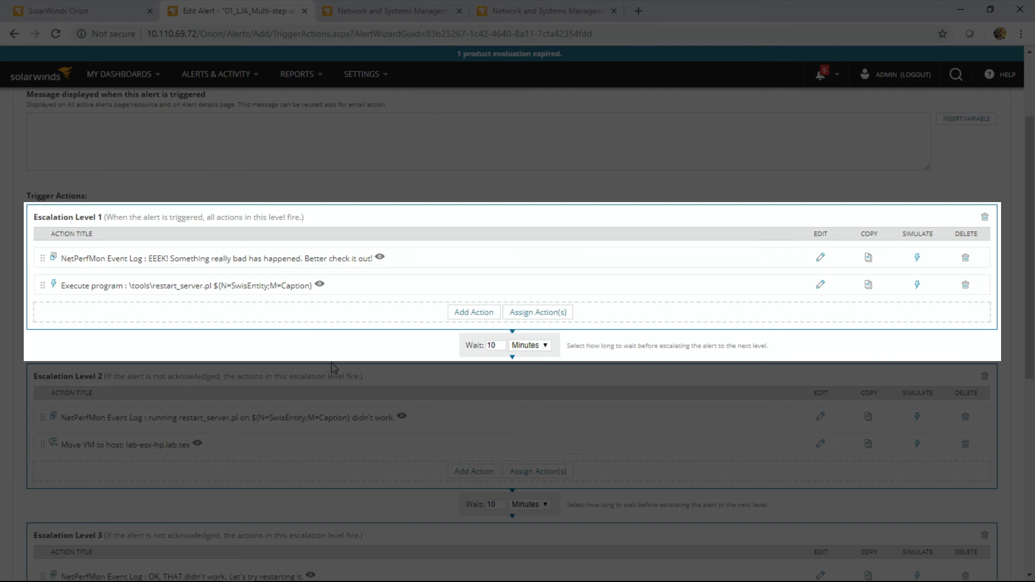
{"action": "scroll", "scroll_direction": "down", "scroll_amount": 3}
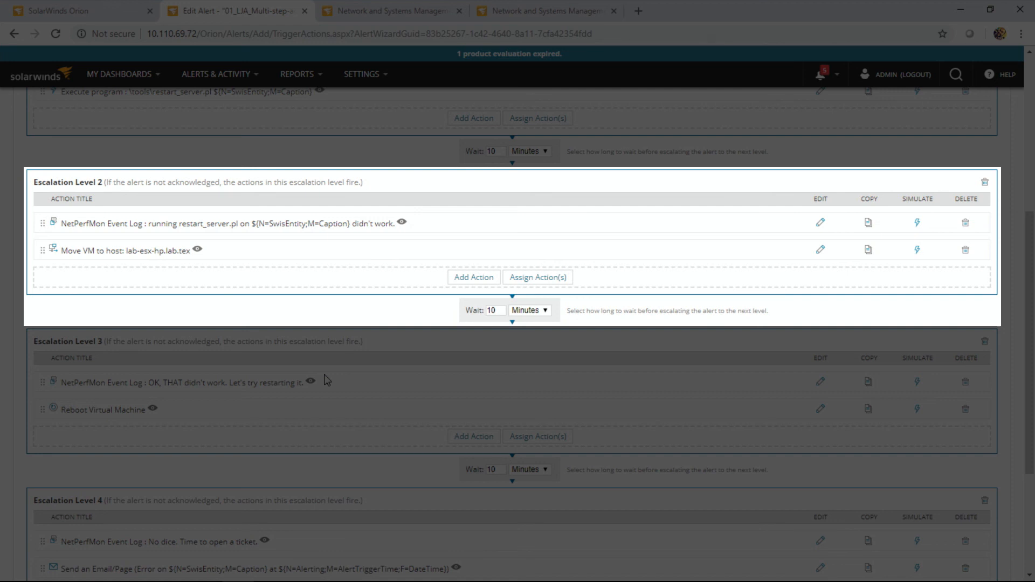
{"action": "scroll", "scroll_direction": "down", "scroll_amount": 3}
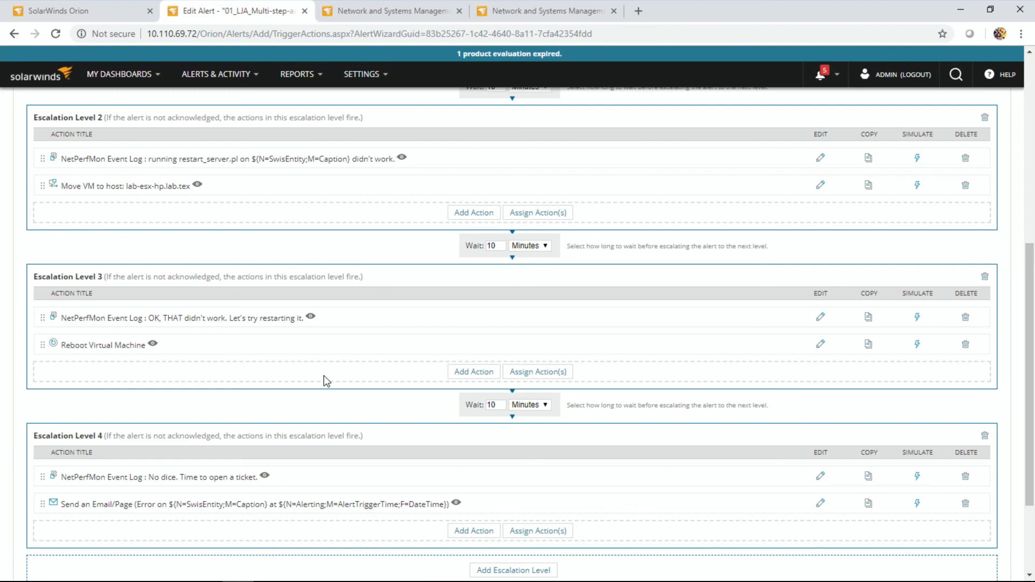
{"action": "scroll", "scroll_direction": "up", "scroll_amount": 3}
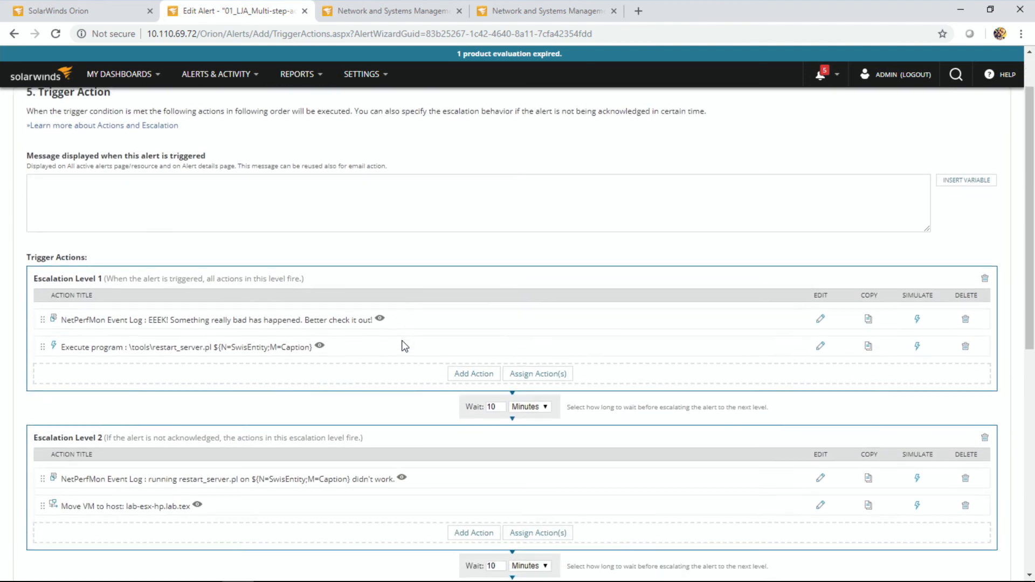
{"action": "scroll", "scroll_direction": "down", "scroll_amount": 3}
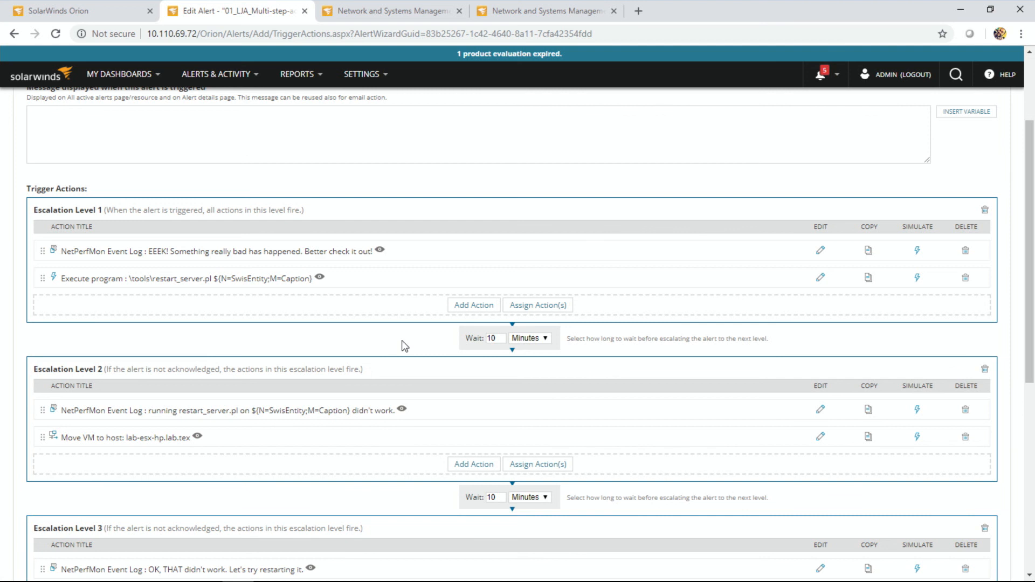
{"action": "mouse_move", "coordinate": [350, 317]}
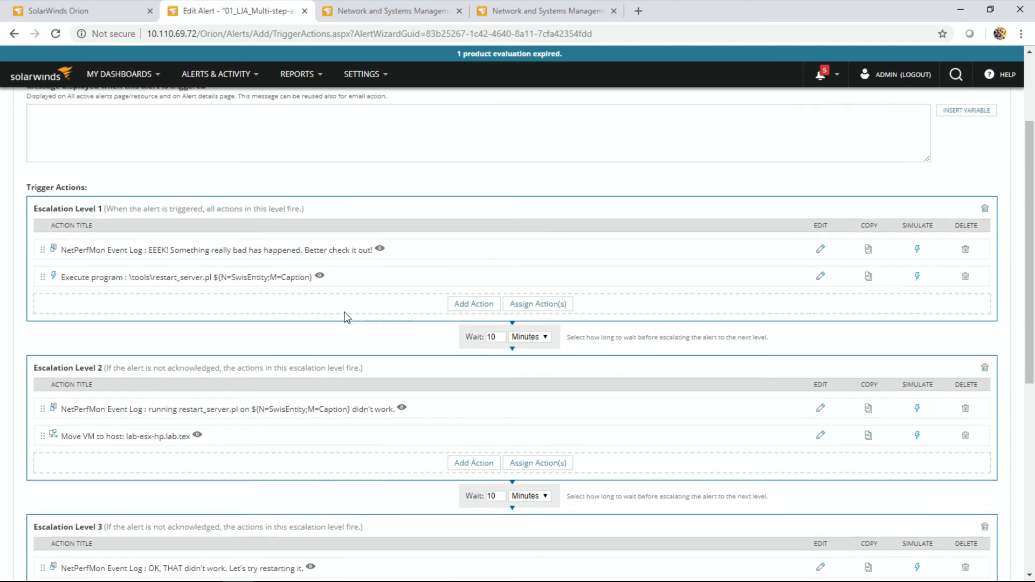
{"action": "scroll", "scroll_direction": "down", "scroll_amount": 3}
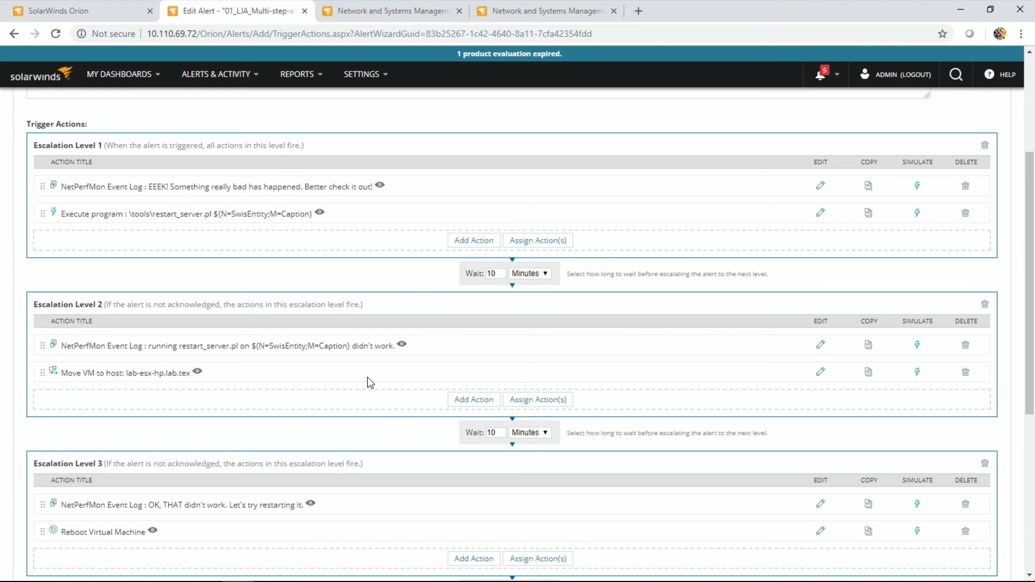
{"action": "scroll", "scroll_direction": "down", "scroll_amount": 3}
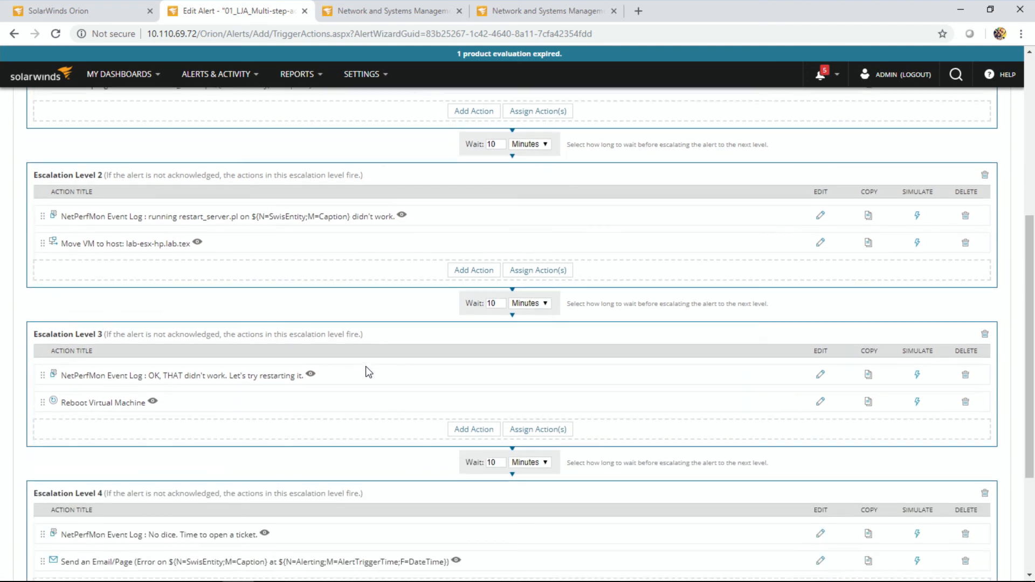